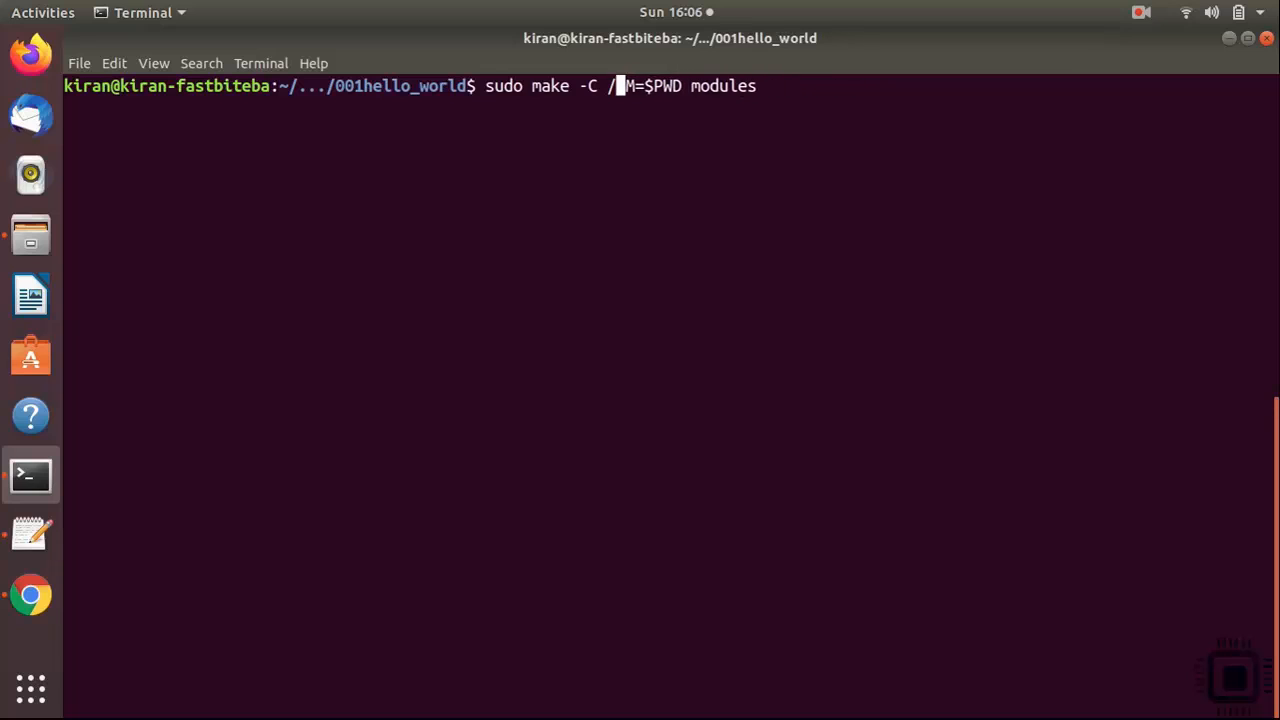
# Step: Cross-compile hello_world with ARCH=arm and arm-linux-gnueabihf- against linux_bbb_4.14; gcc isn't found
pyautogui.write('home/kiran/wor')
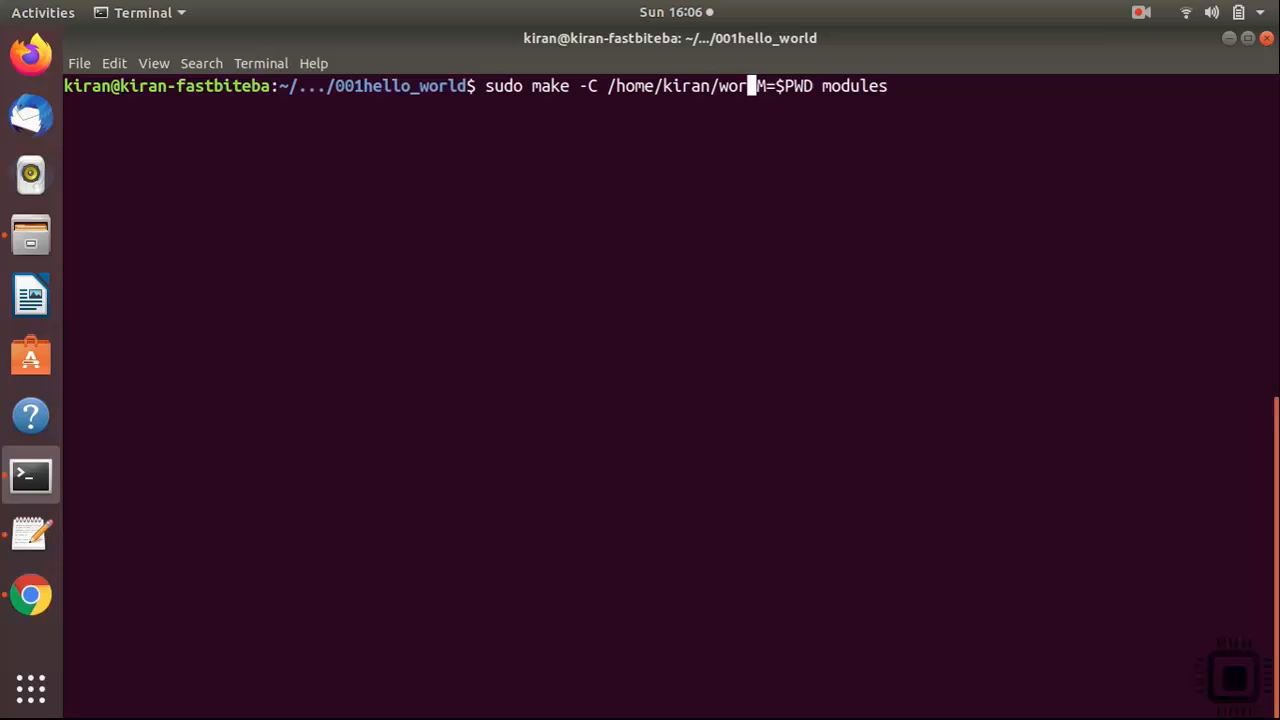
pyautogui.write('kspace/ldd')
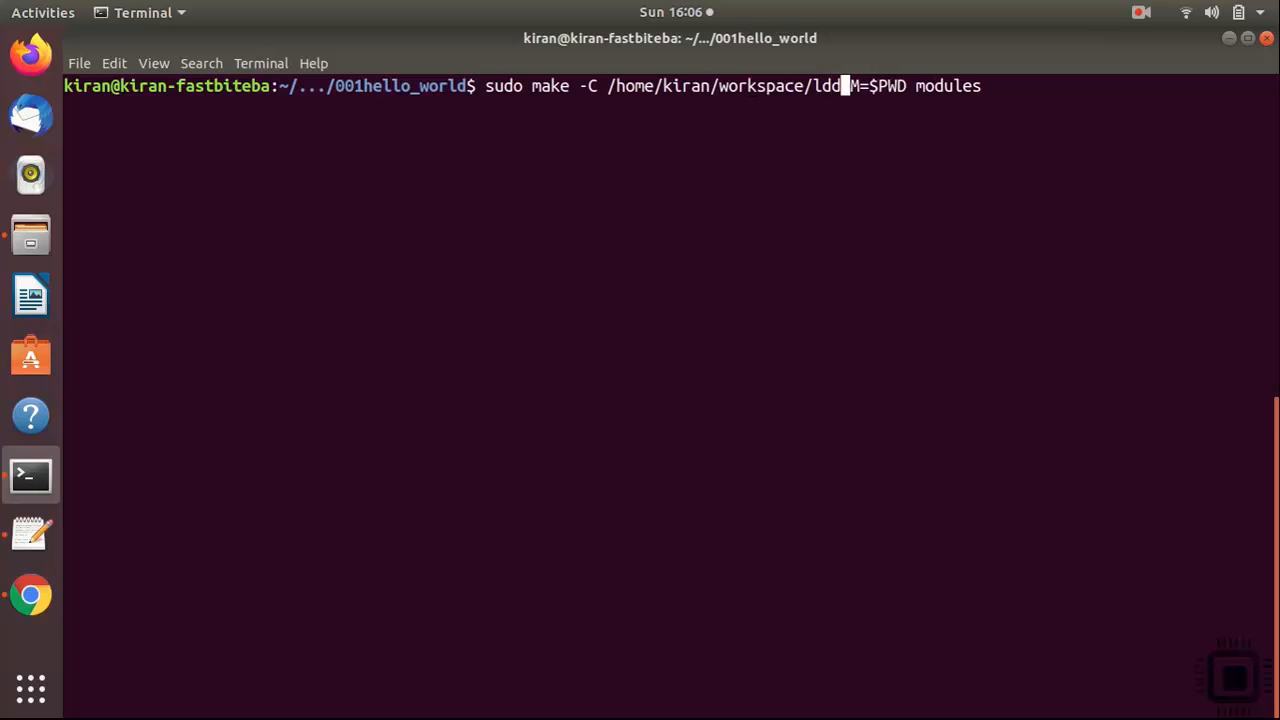
pyautogui.write('/source/linux_bbb_4.14/')
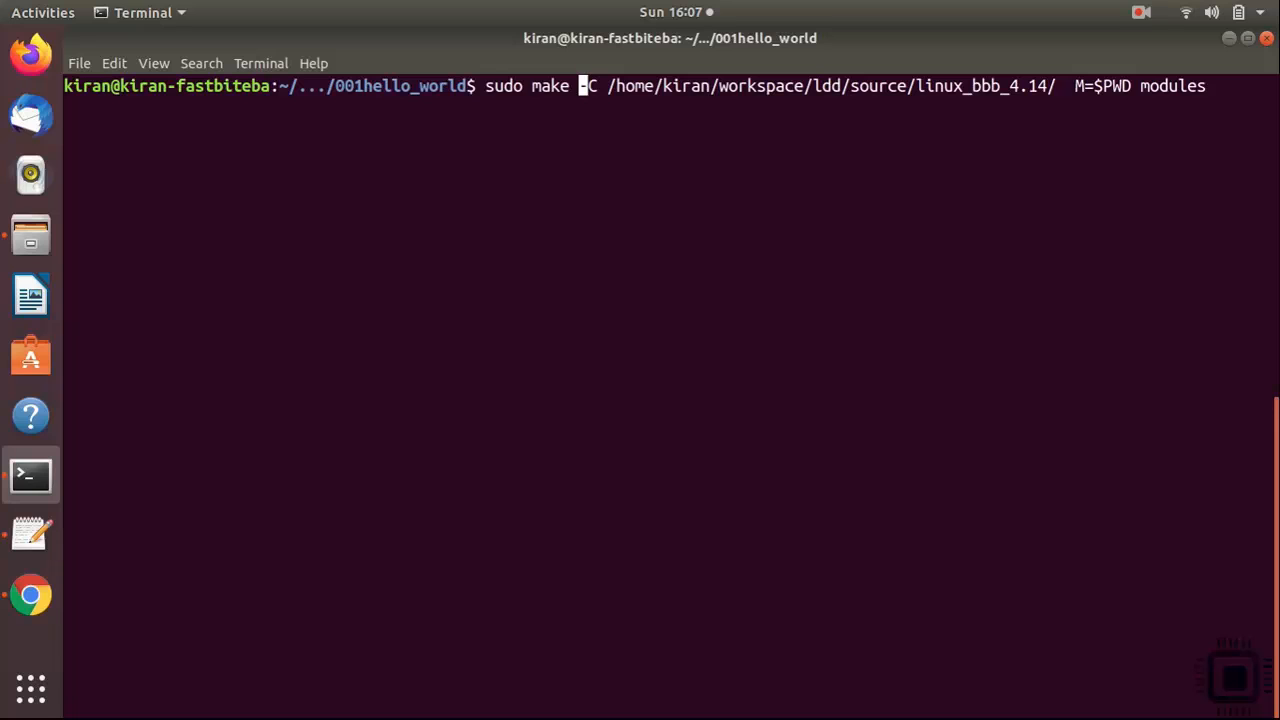
pyautogui.write('ARCH=arm CROSS_COMPILE=arm-linux-gnue')
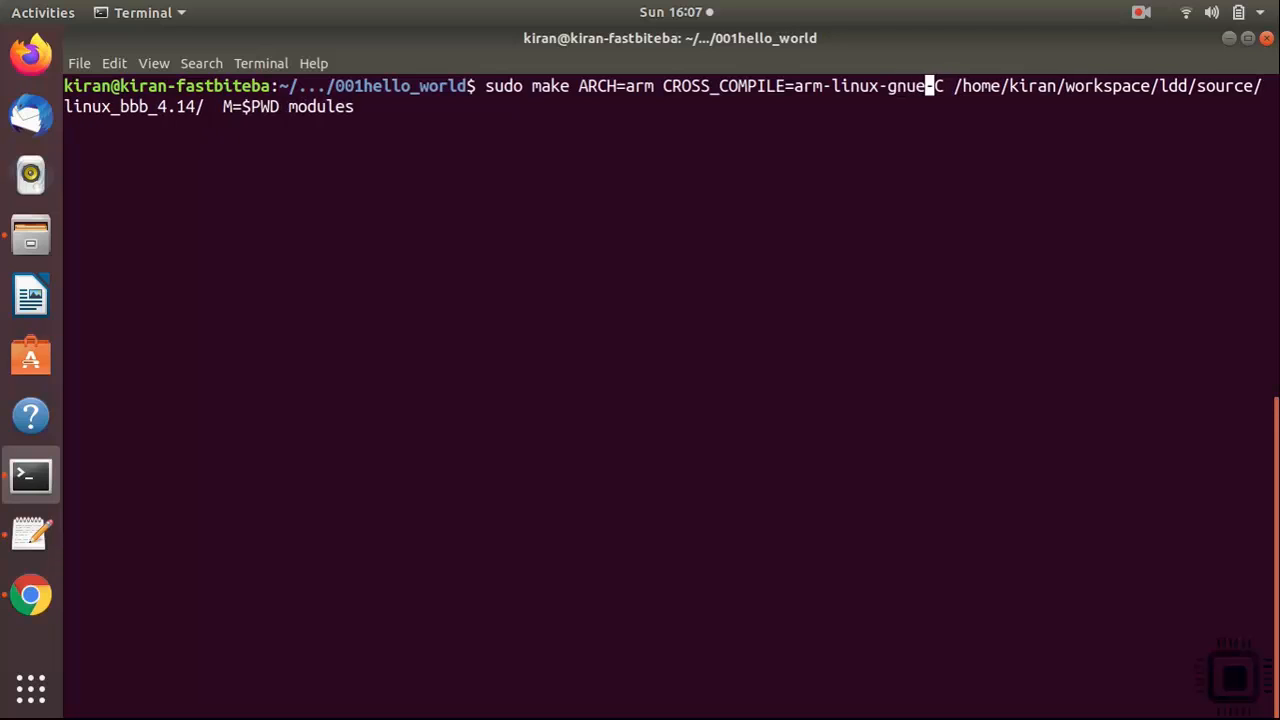
pyautogui.write('abihf-')
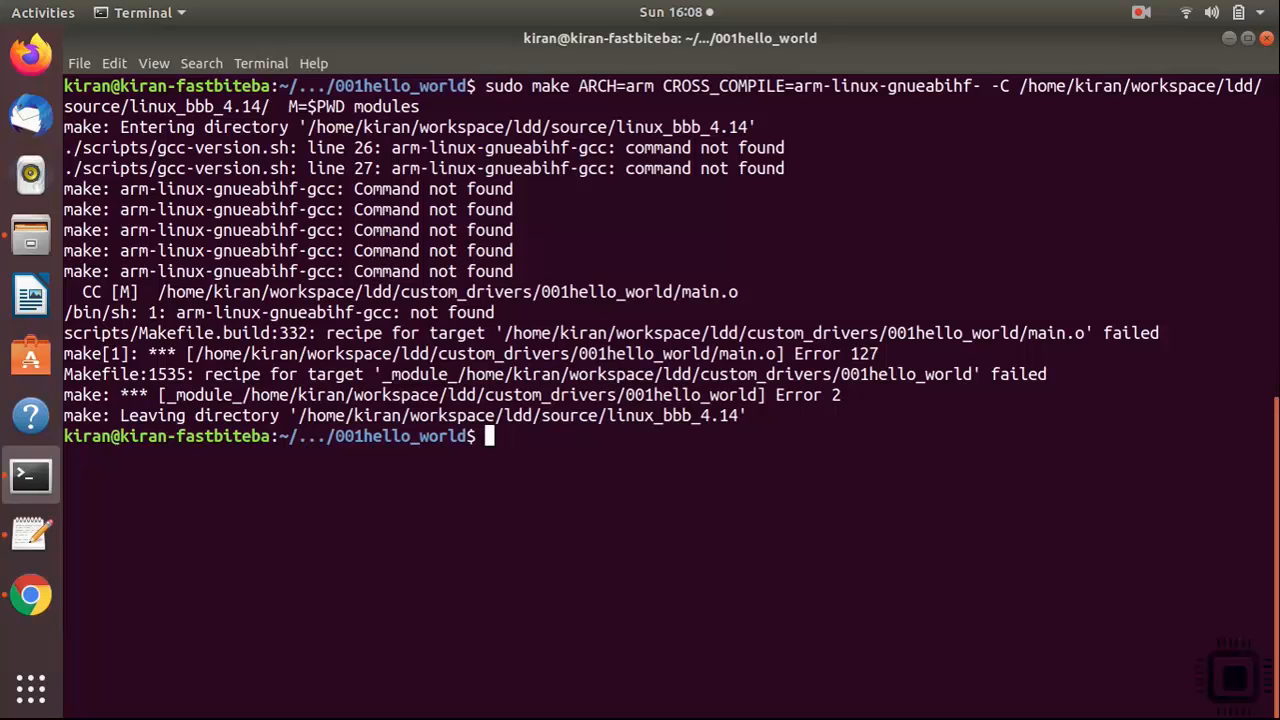
# Step: Print the contents of /home/kiran/.bashrc with cat
pyautogui.write('cat /')
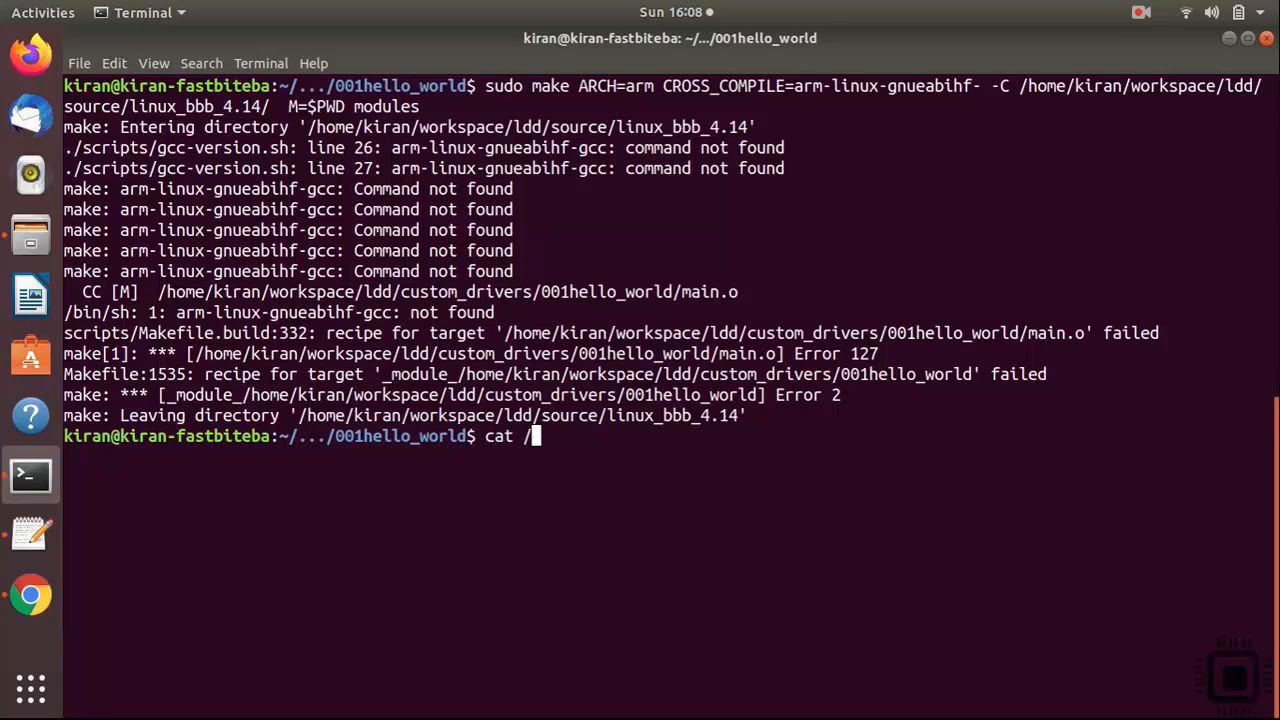
pyautogui.write('home/kiran/')
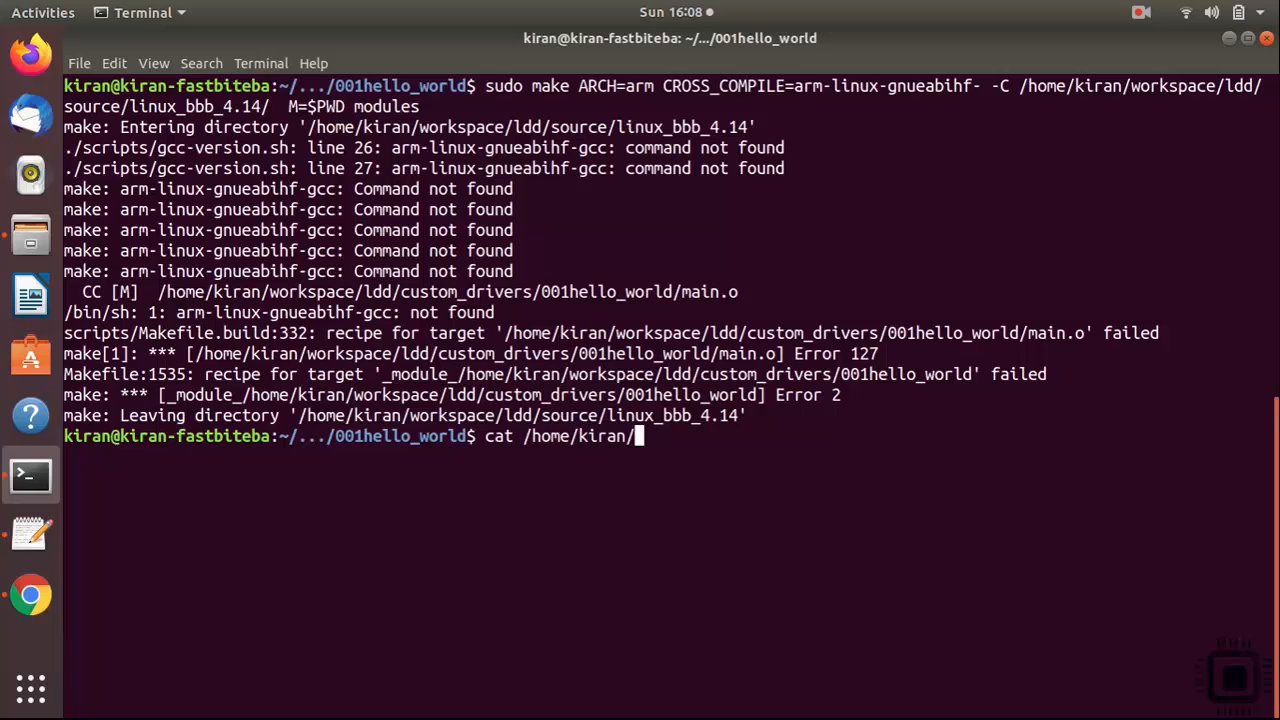
pyautogui.write('.bashrc')
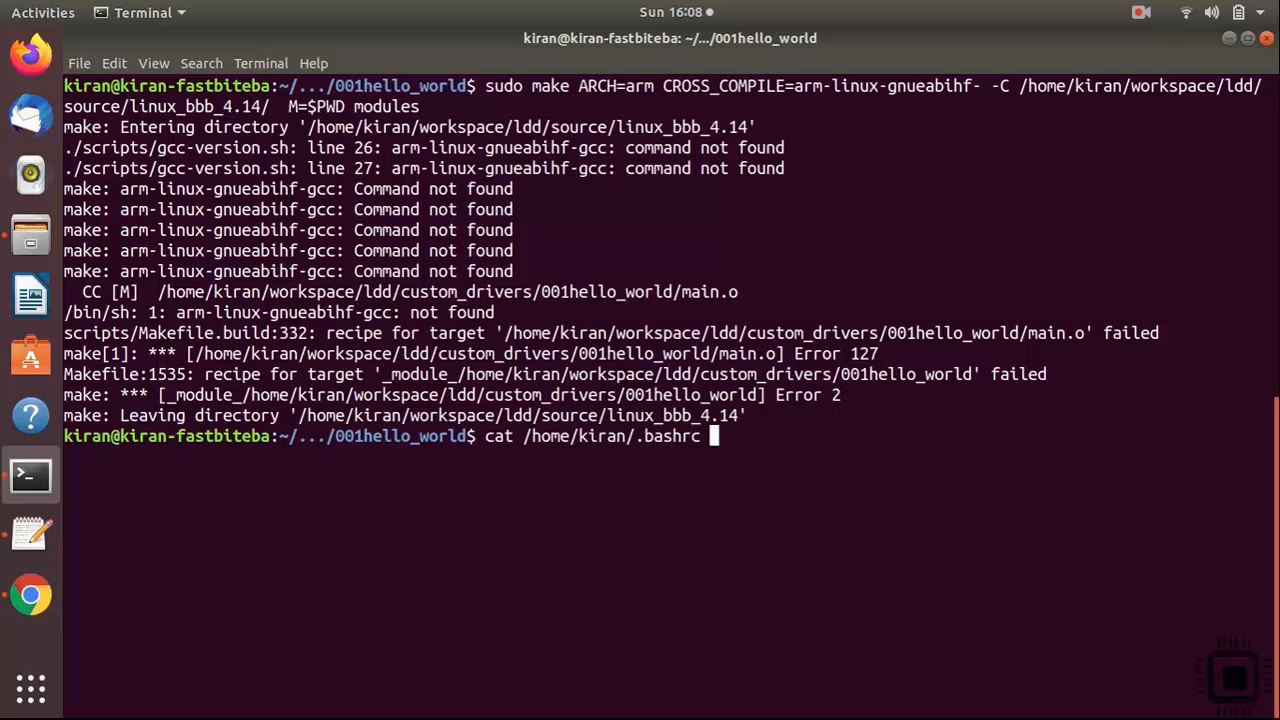
pyautogui.press('Return')
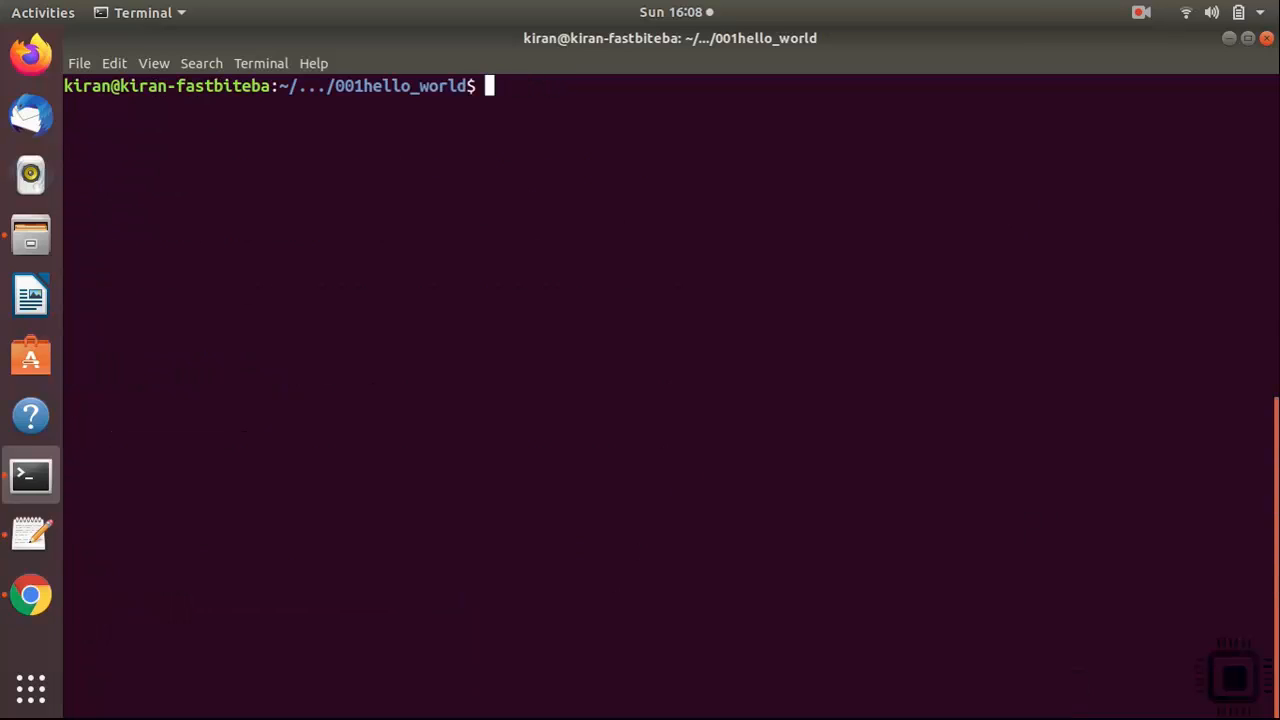
# Step: Append the gcc-linaro toolchain bin path to secure_path in /etc/sudoers using vi, then save
pyautogui.write('sudo')
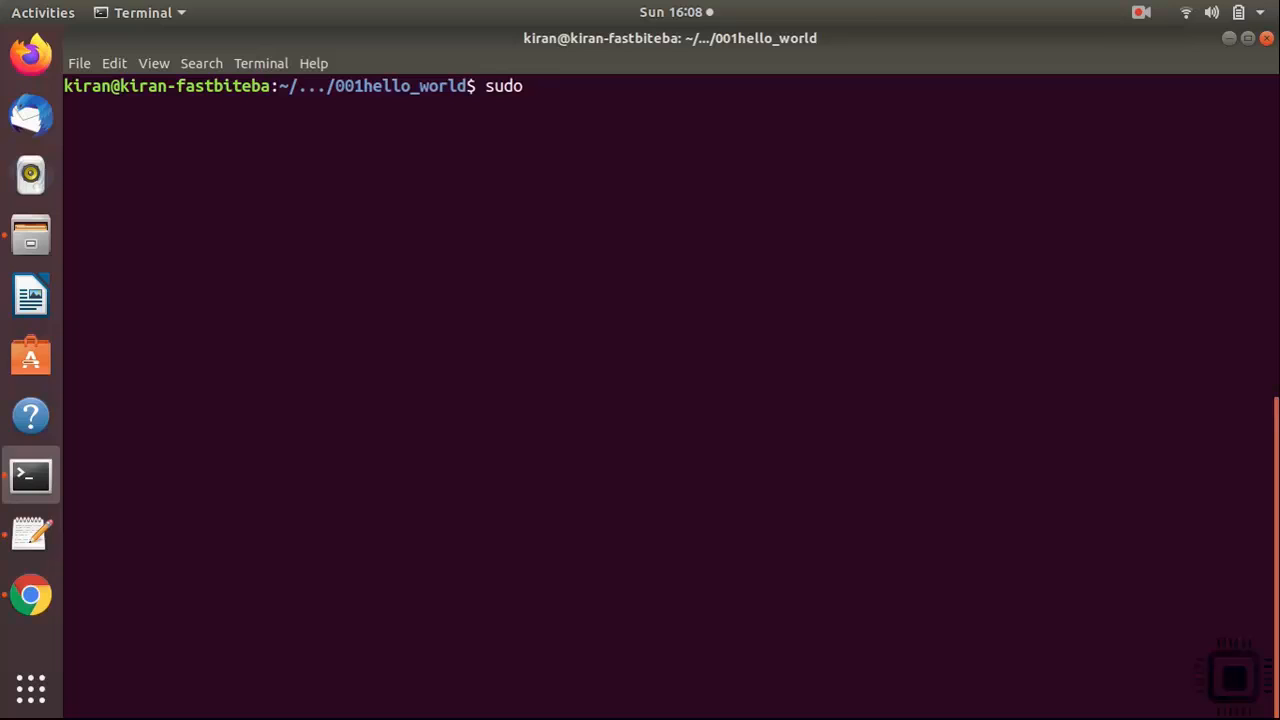
pyautogui.write('vi /etc/')
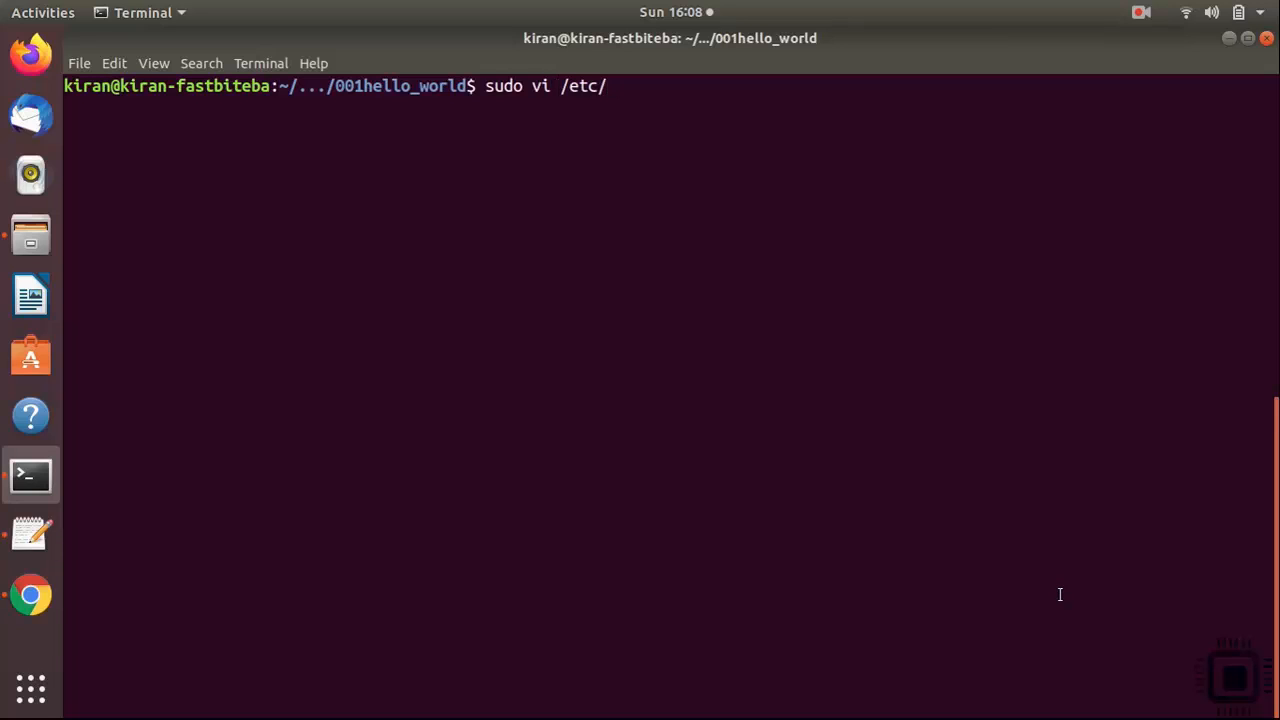
pyautogui.write('sudoers')
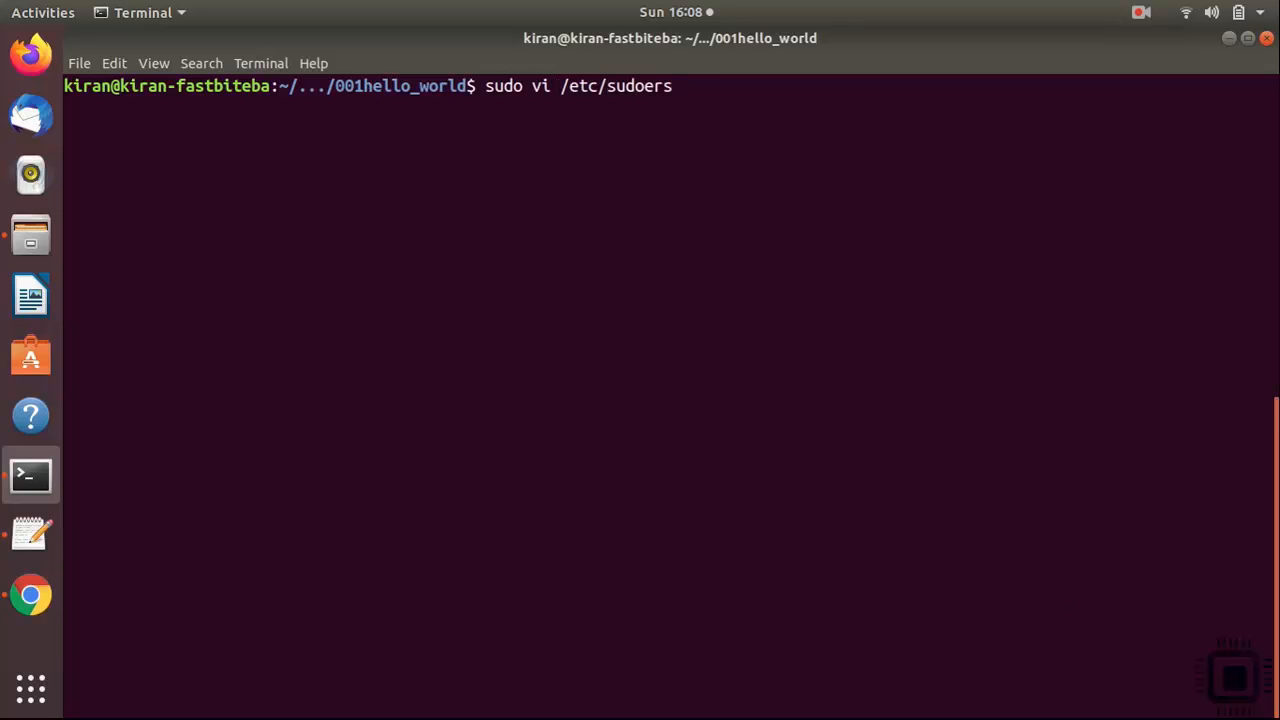
pyautogui.press('Return')
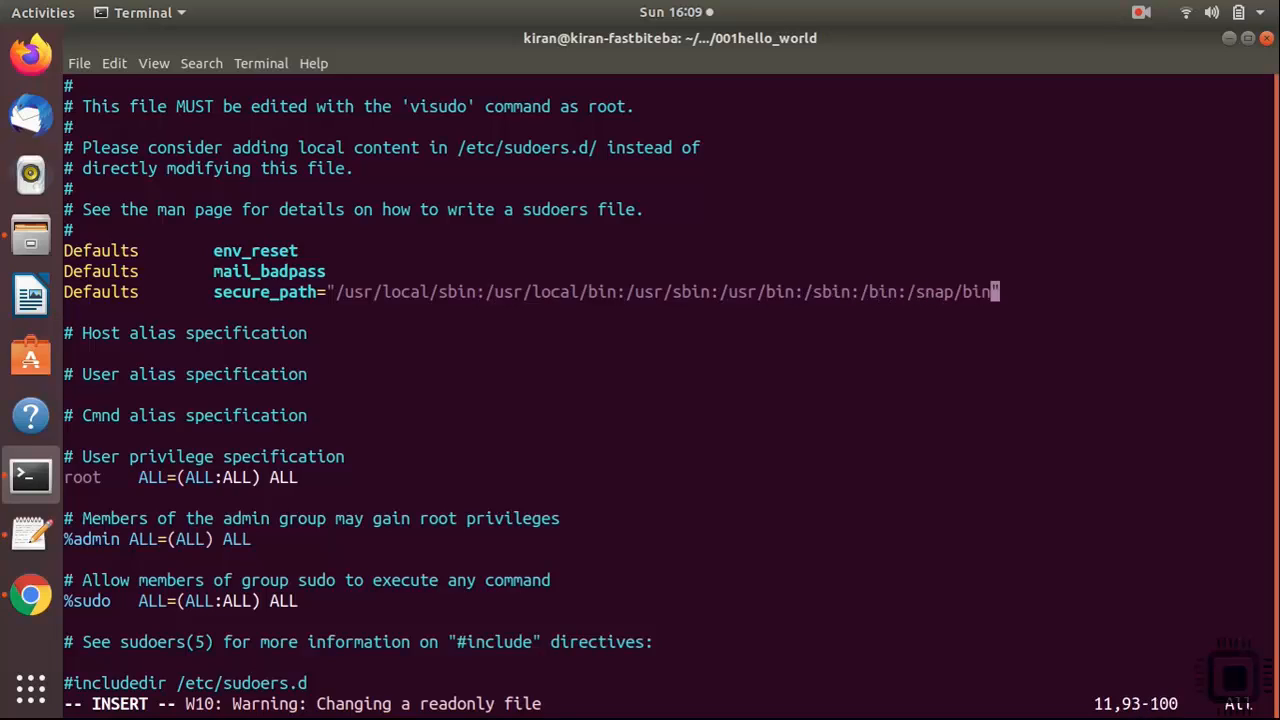
pyautogui.write('"')
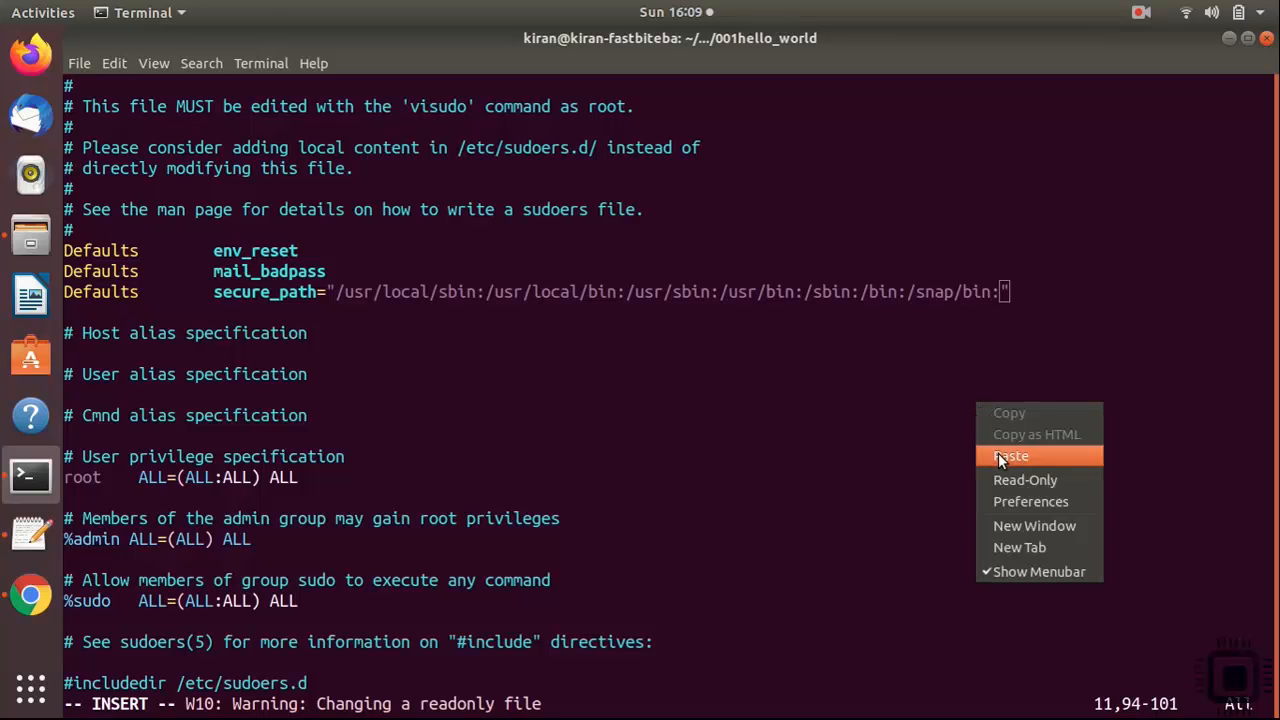
pyautogui.click(1011, 455)
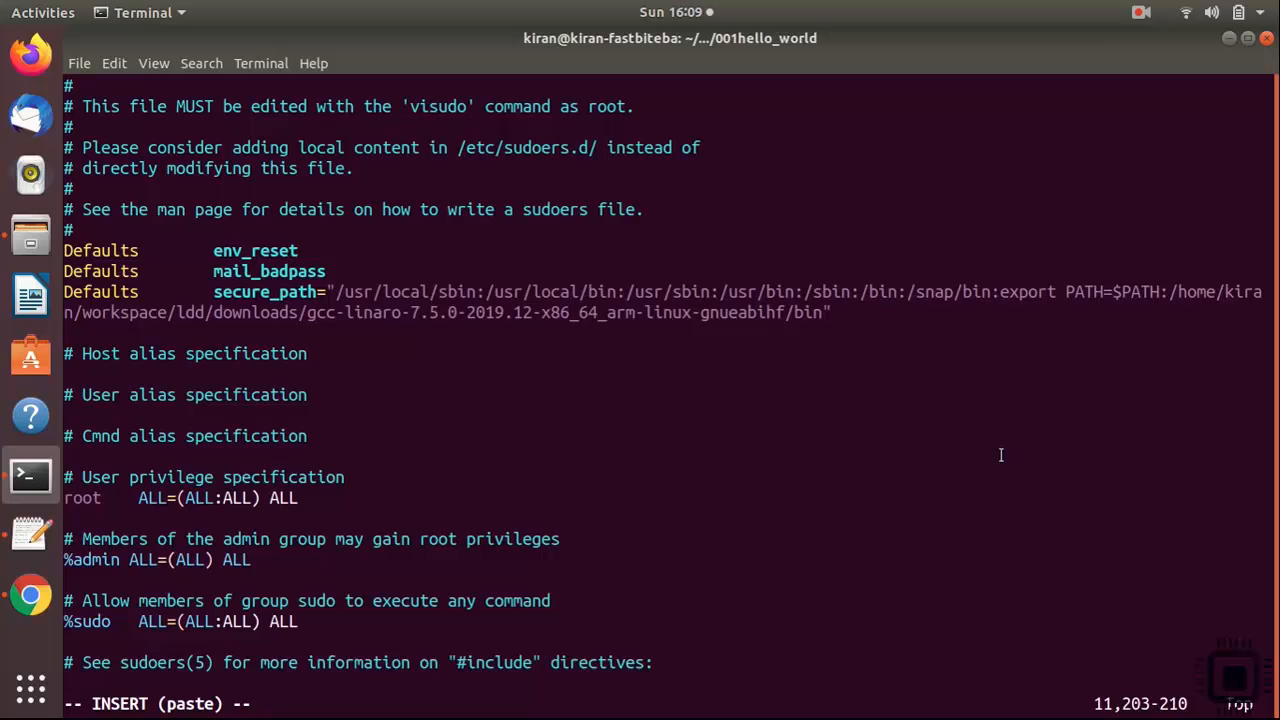
pyautogui.press('Escape')
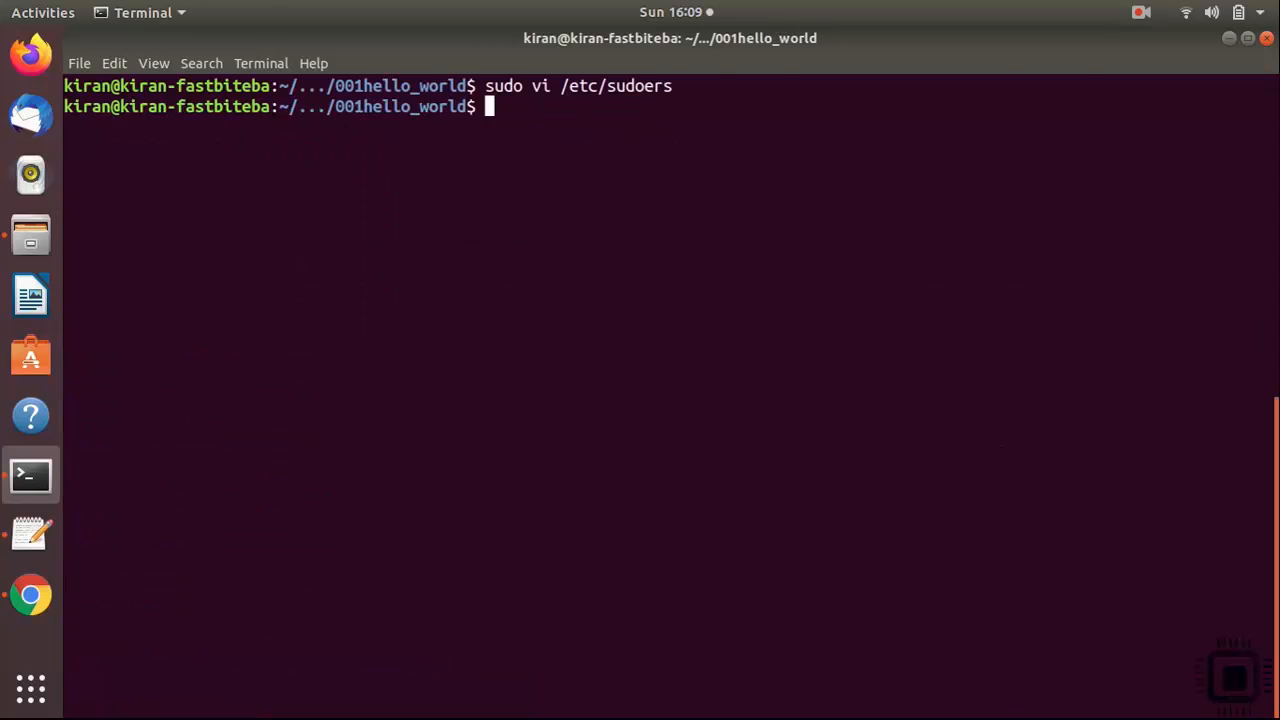
# Step: Rebuild main.ko with the cross-compile make and confirm it's an ARM ELF 32-bit relocatable
pyautogui.write('sudo make ARCH=arm CROSS_COMPILE=arm-linux-gnueabihf- -C /home/kiran/workspace/ldd/source/linux_bbb_4.14/ M=$PWD modules')
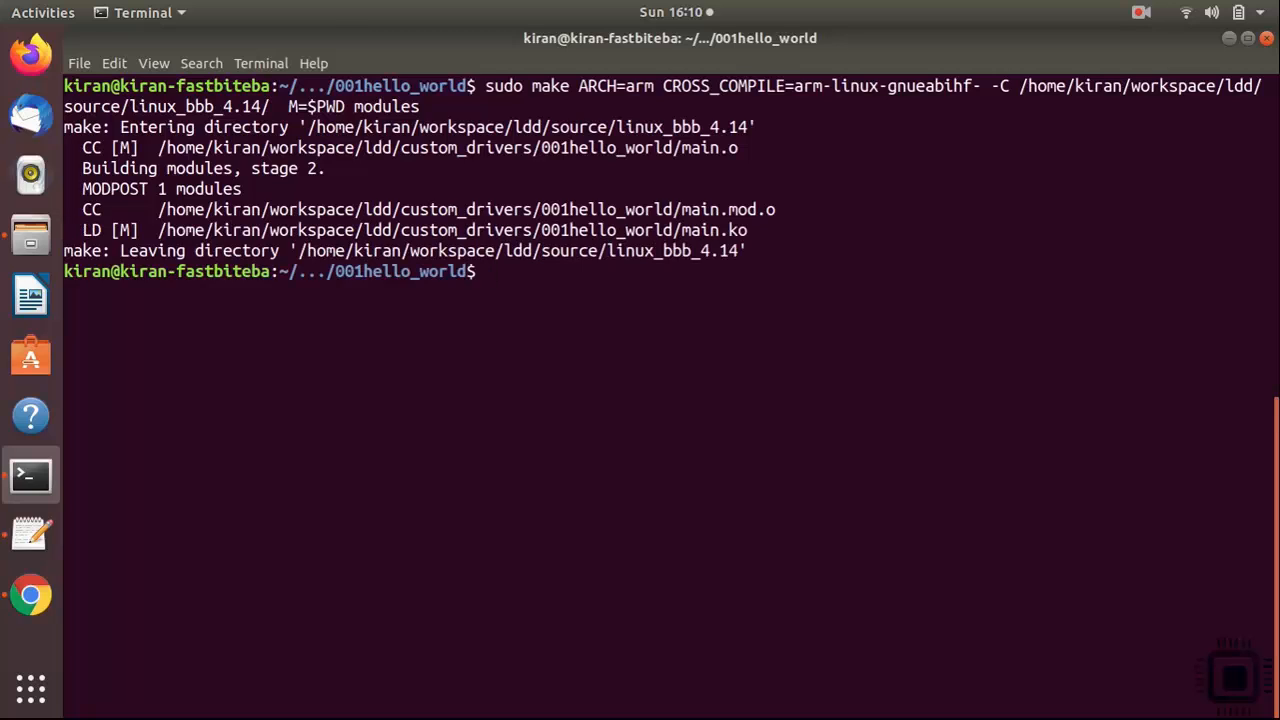
pyautogui.doubleClick(713, 230)
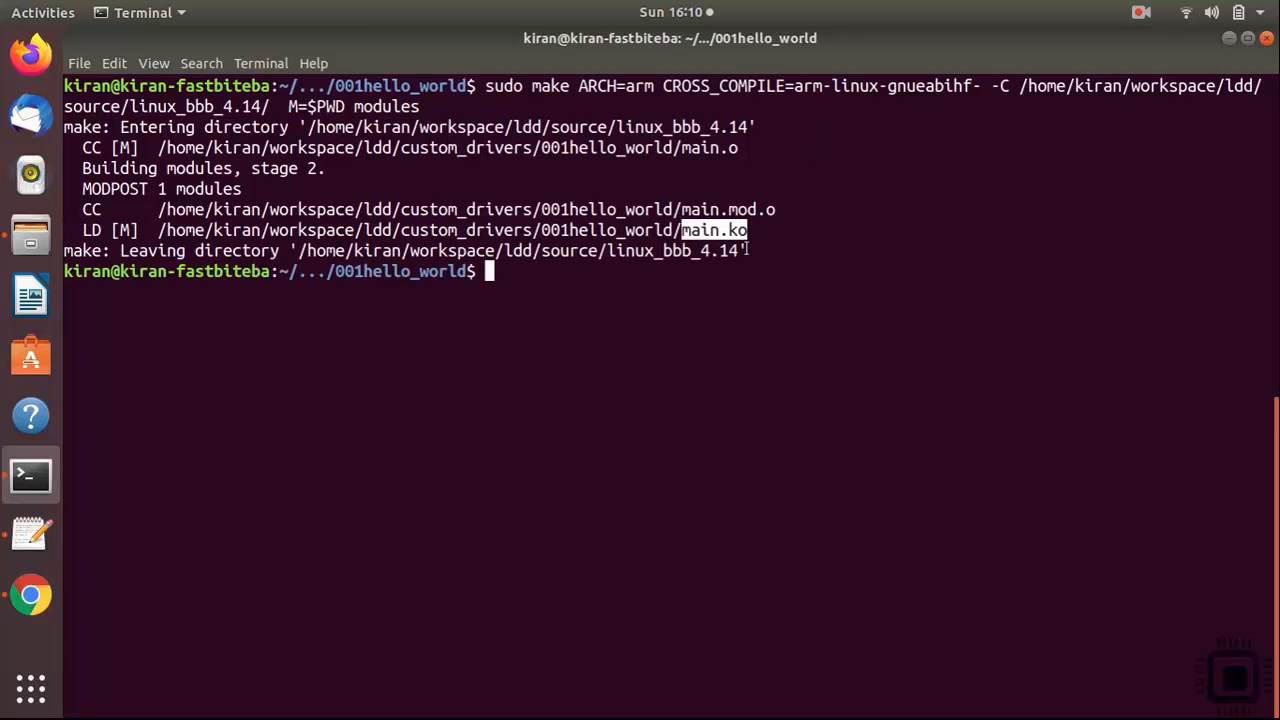
pyautogui.write('file main.k')
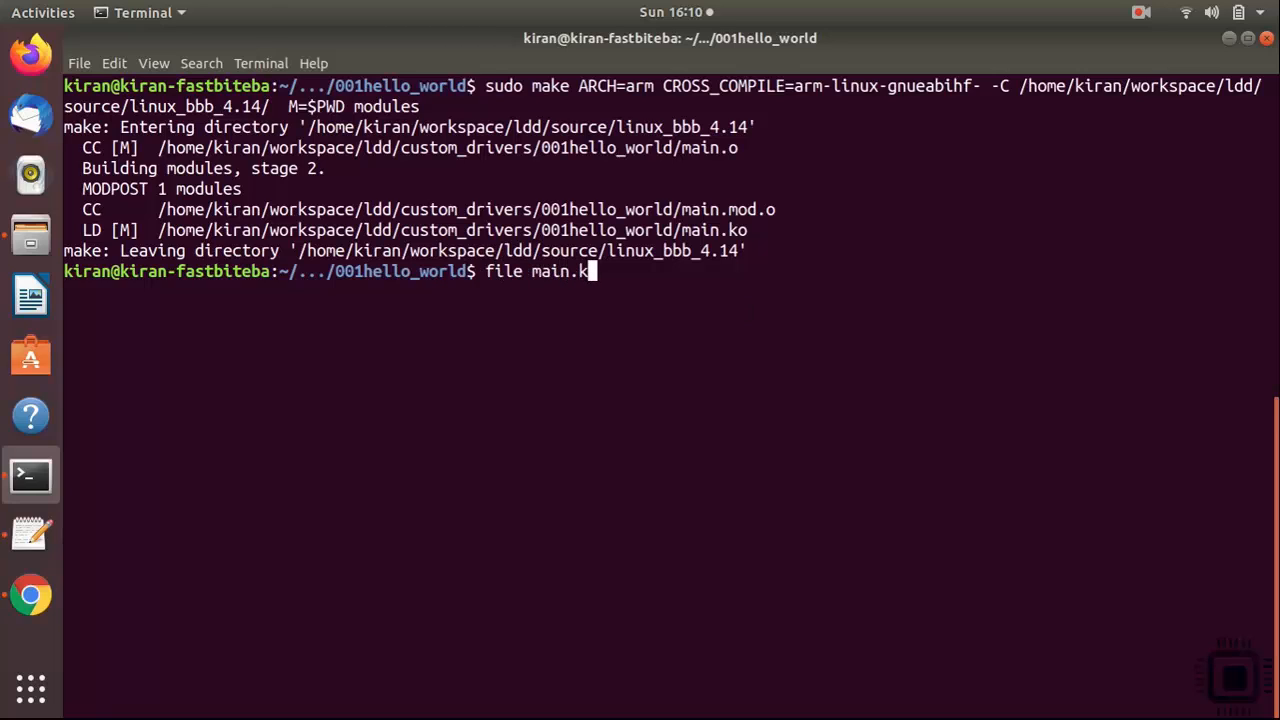
pyautogui.press('Return')
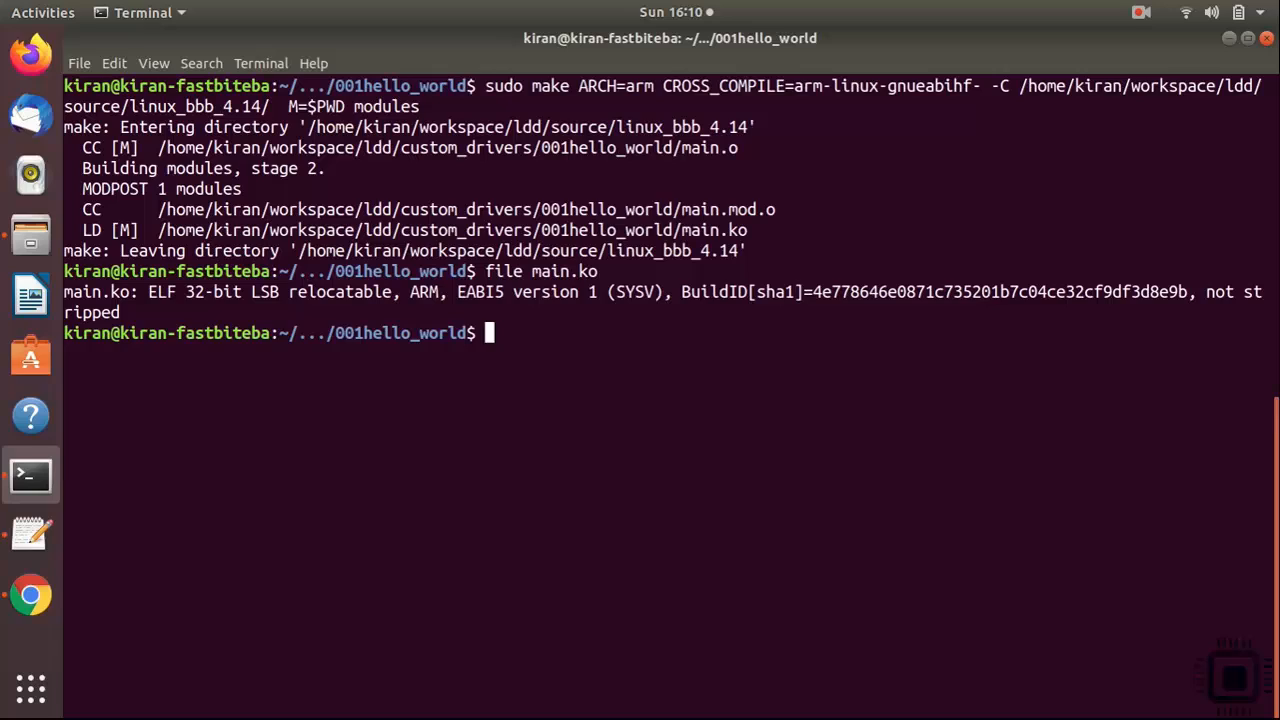
pyautogui.doubleClick(416, 291)
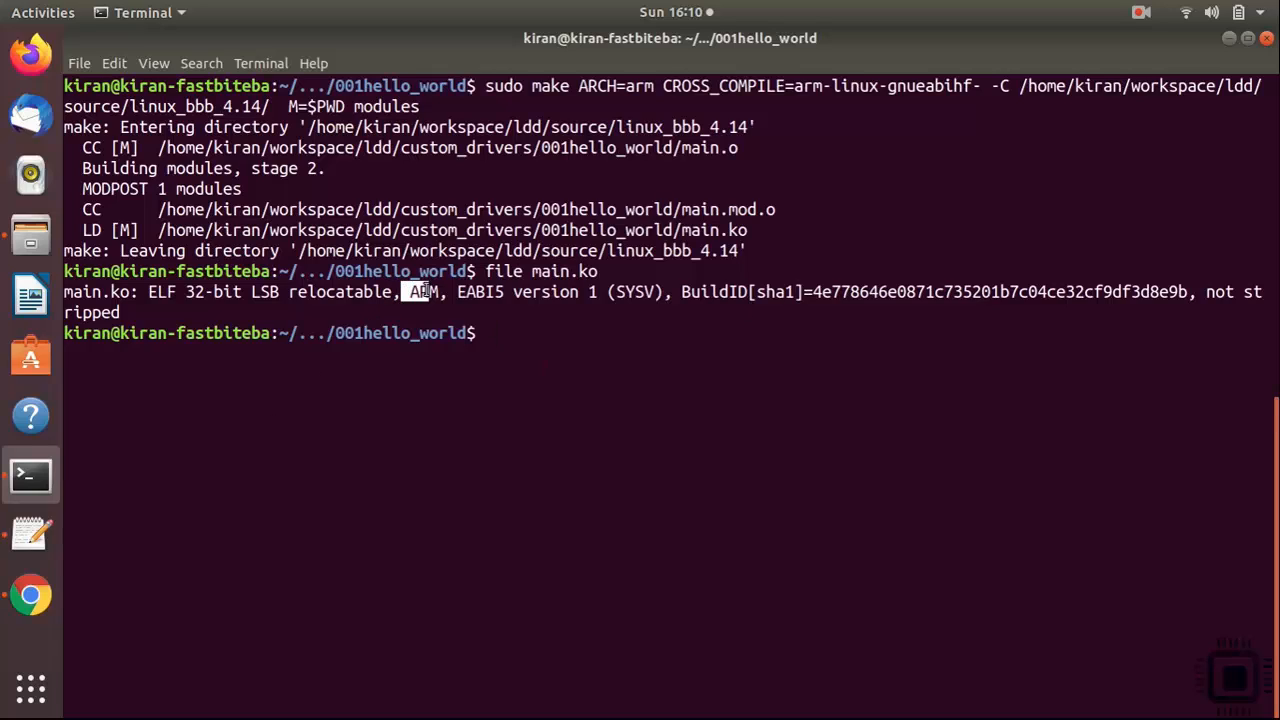
pyautogui.press('ctrl+l')
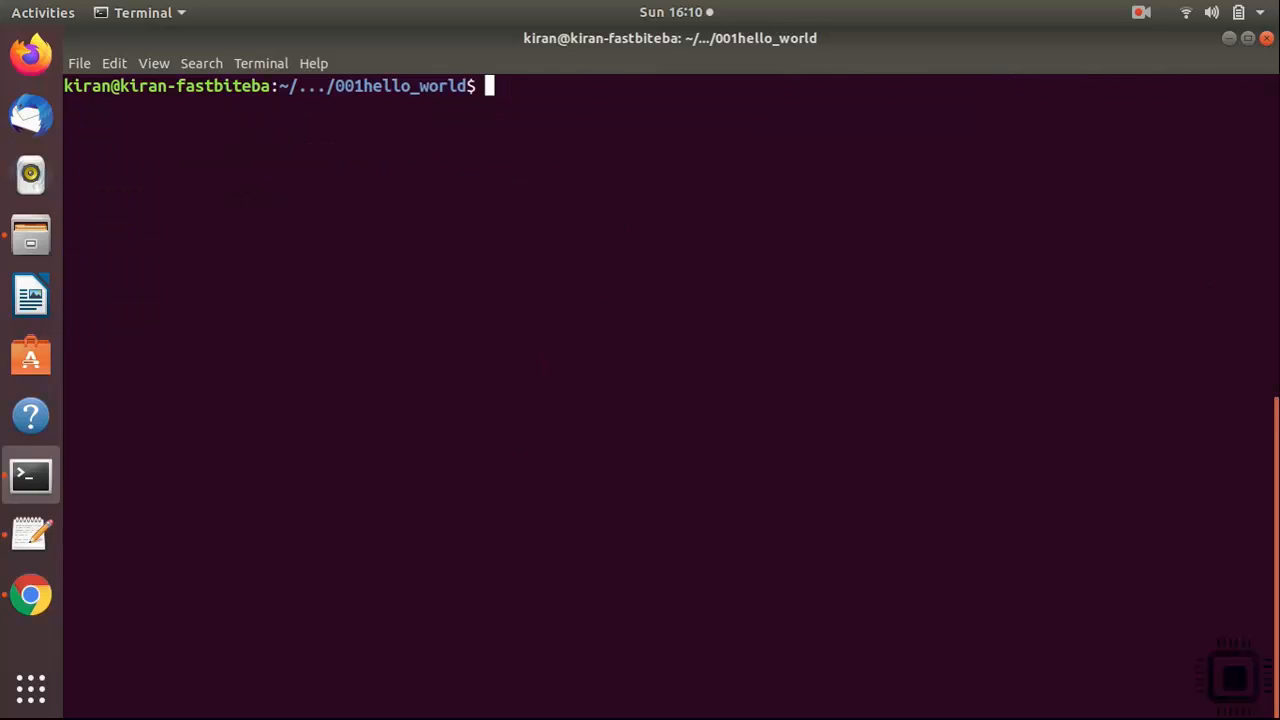
# Step: Run modinfo main.ko to view its BeagleBone Black board, GPL license and ARMv7 vermagic
pyautogui.write('modinfo m')
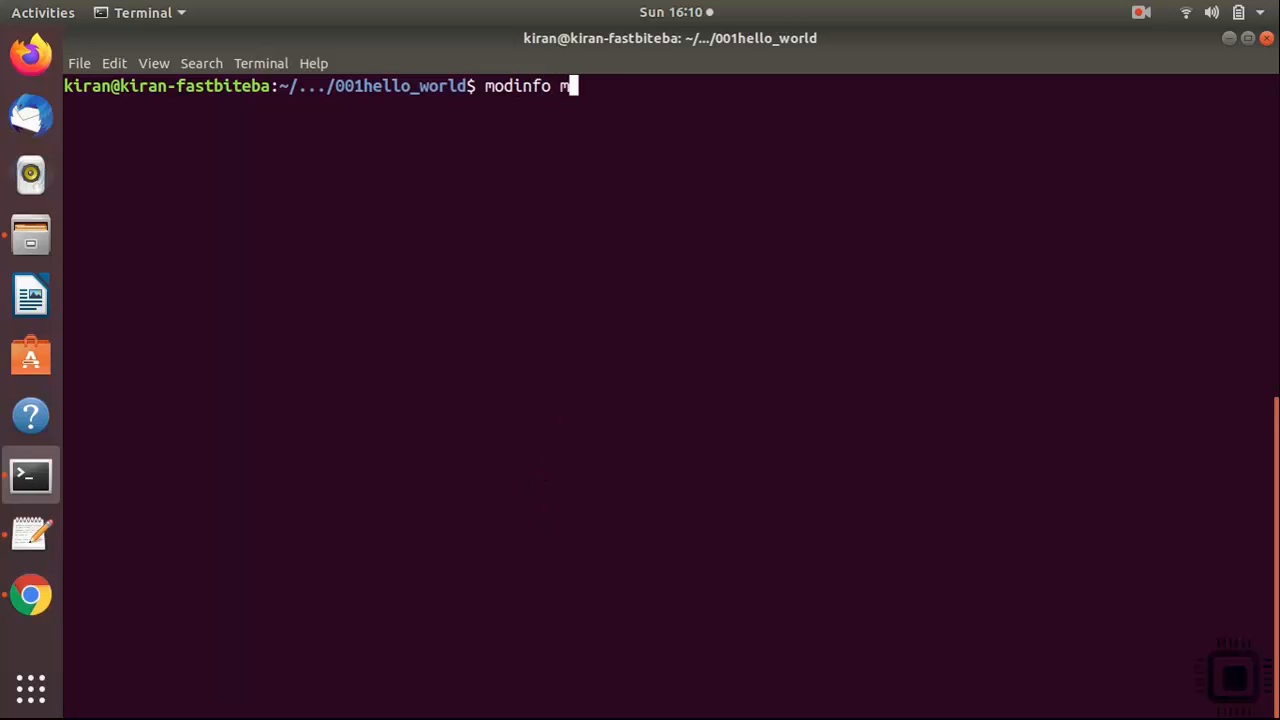
pyautogui.write('ain.ko')
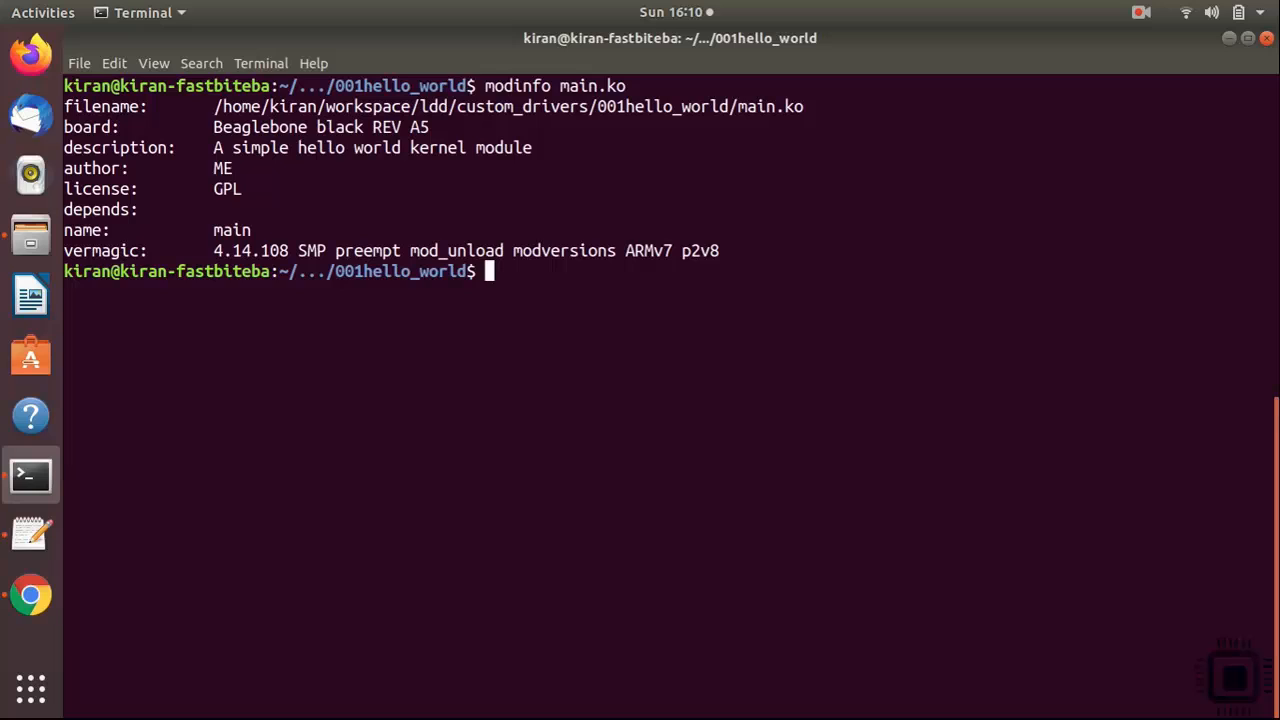
pyautogui.moveTo(52, 133)
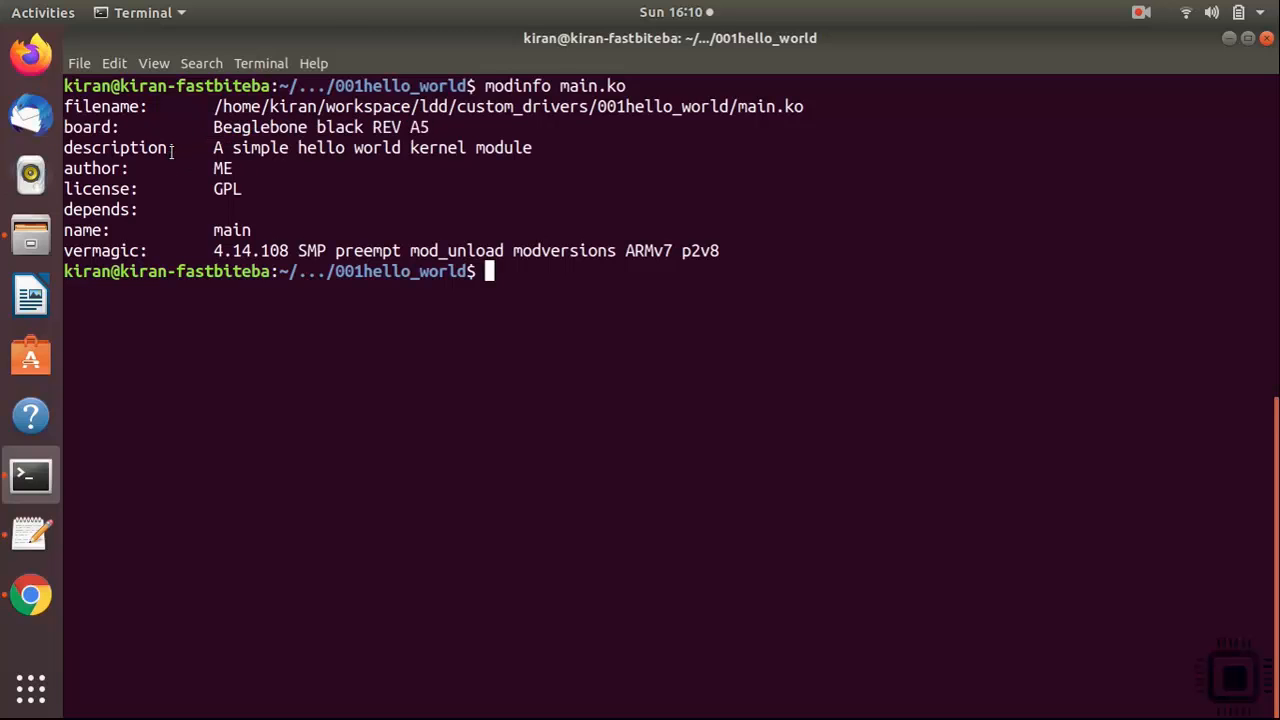
pyautogui.doubleClick(95, 168)
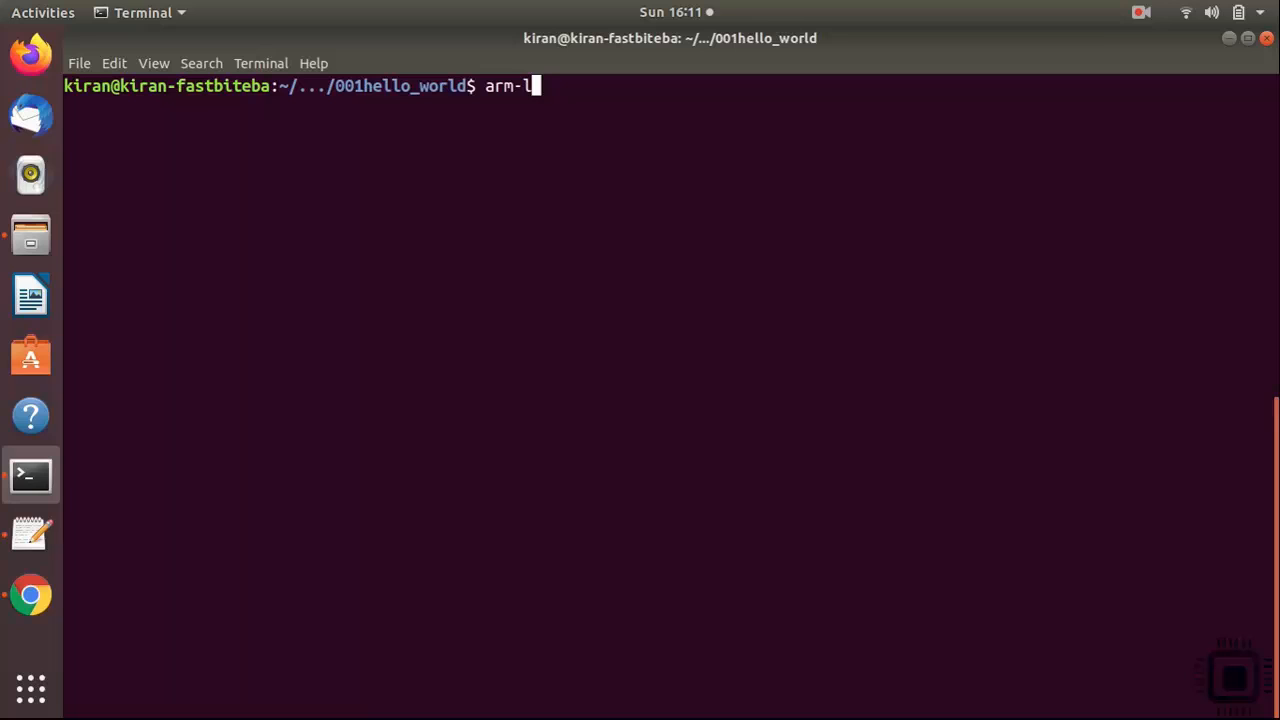
# Step: List main.ko's ELF section headers with arm-linux-gnueabihf-objdump -h main.ko
pyautogui.write('inux-gnueabihf-')
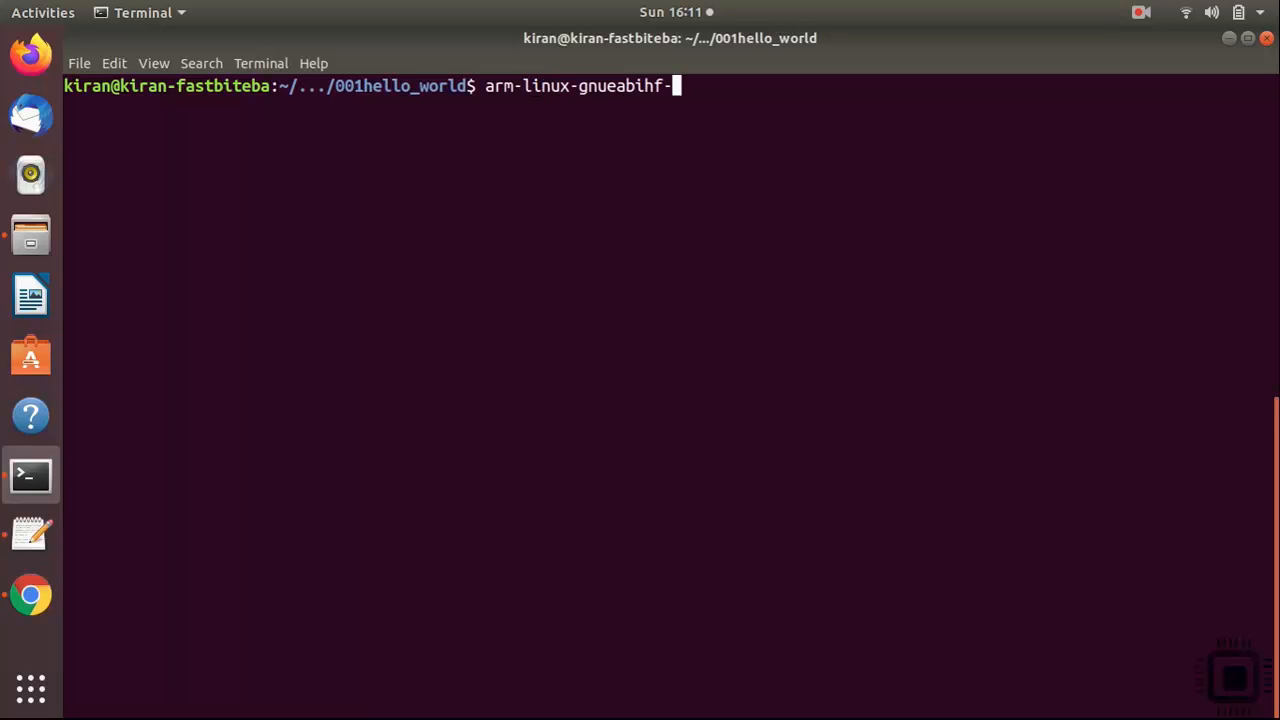
pyautogui.write('objdump')
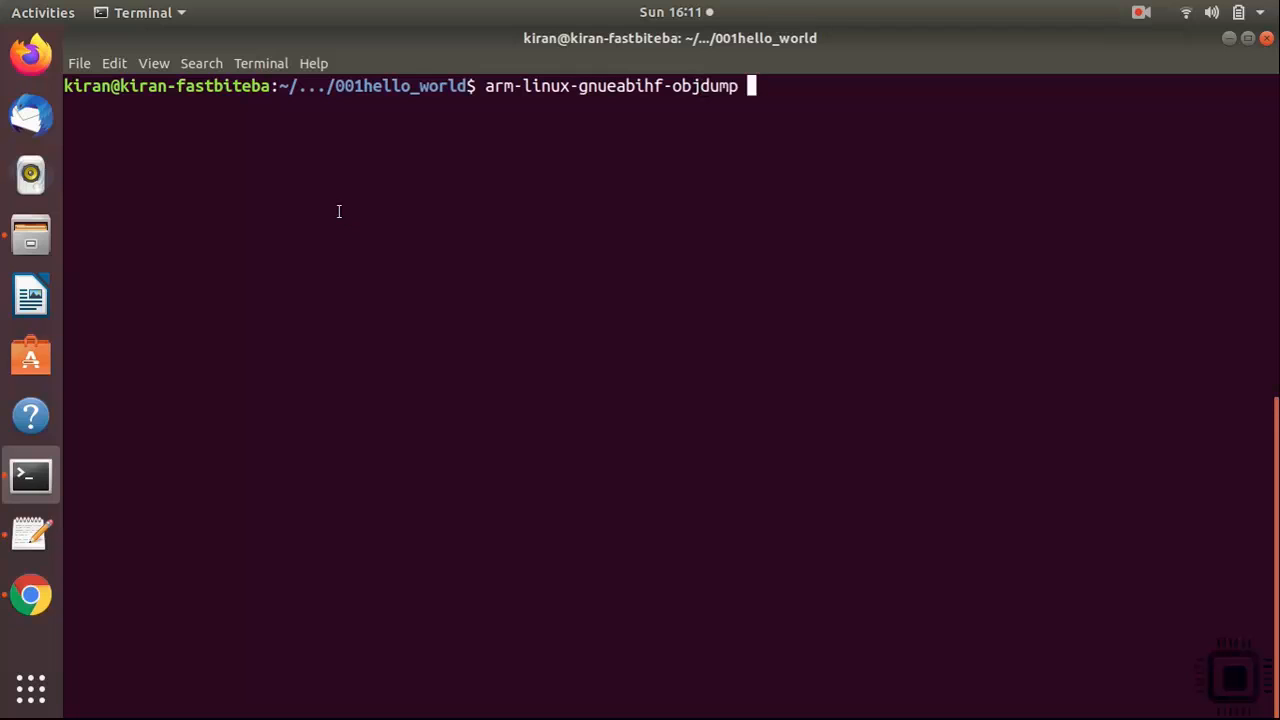
pyautogui.write('-')
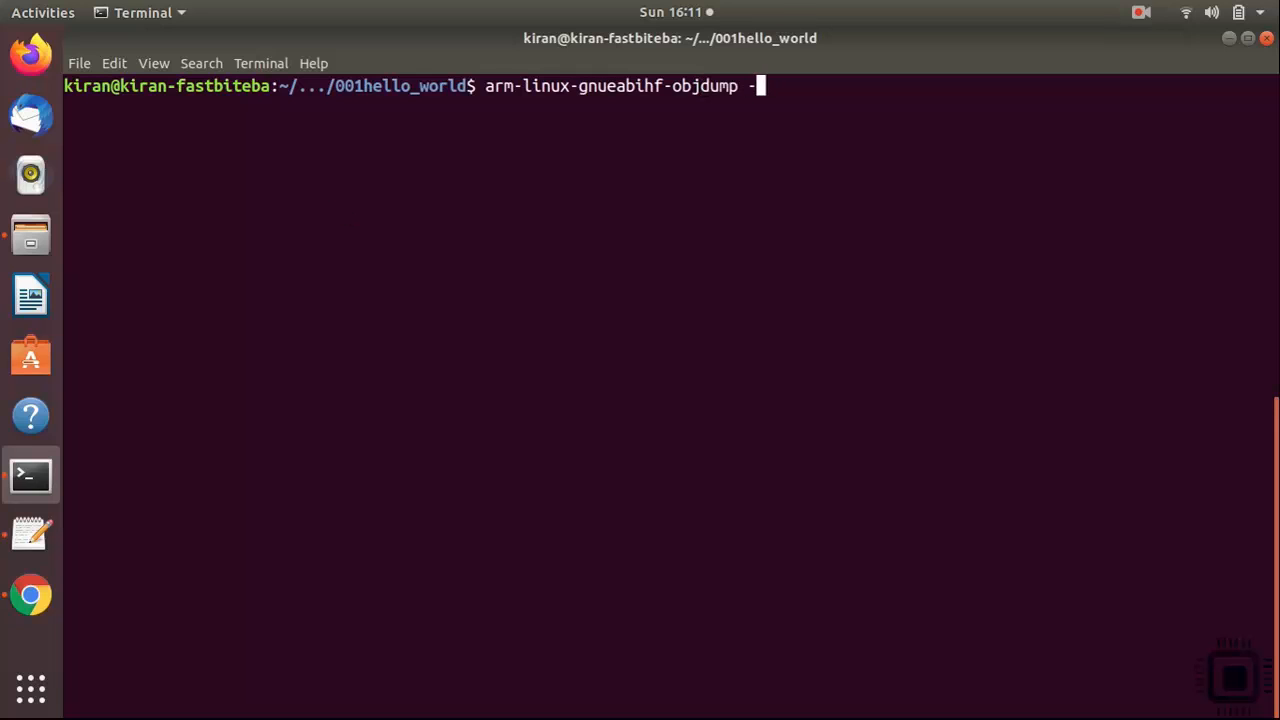
pyautogui.write('h main.')
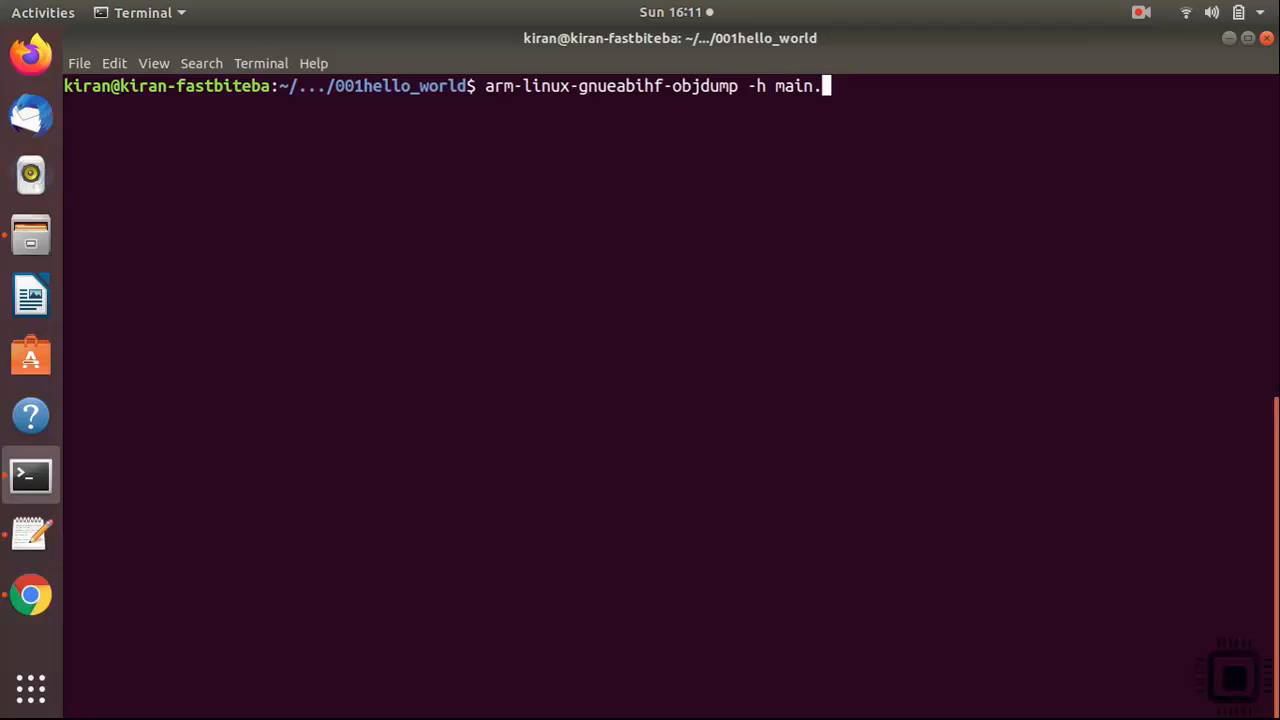
pyautogui.write('ko')
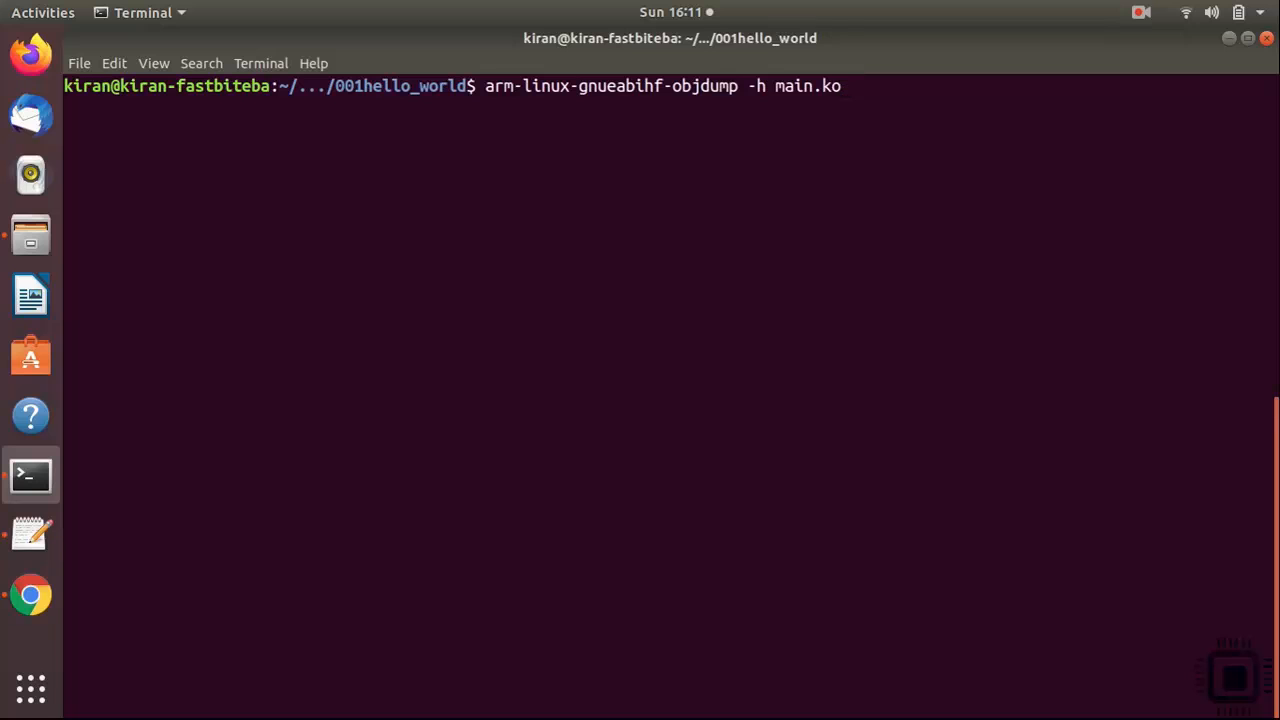
pyautogui.press('Return')
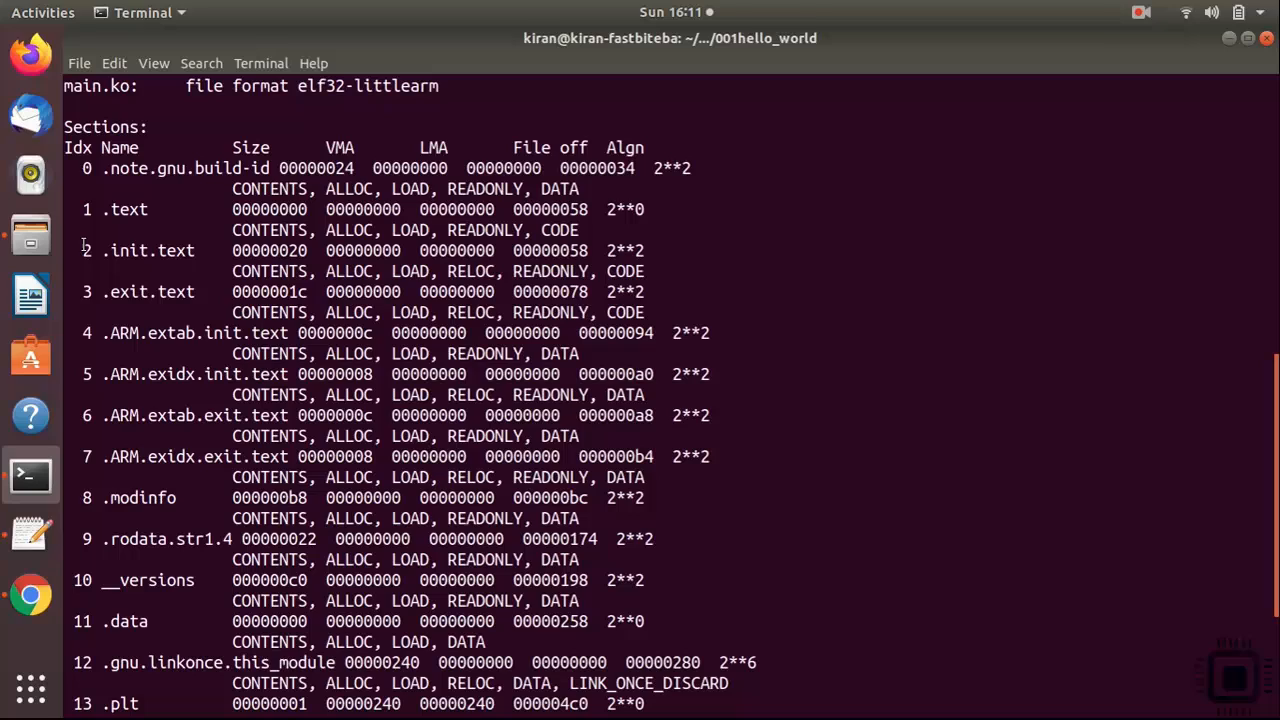
pyautogui.doubleClick(110, 250)
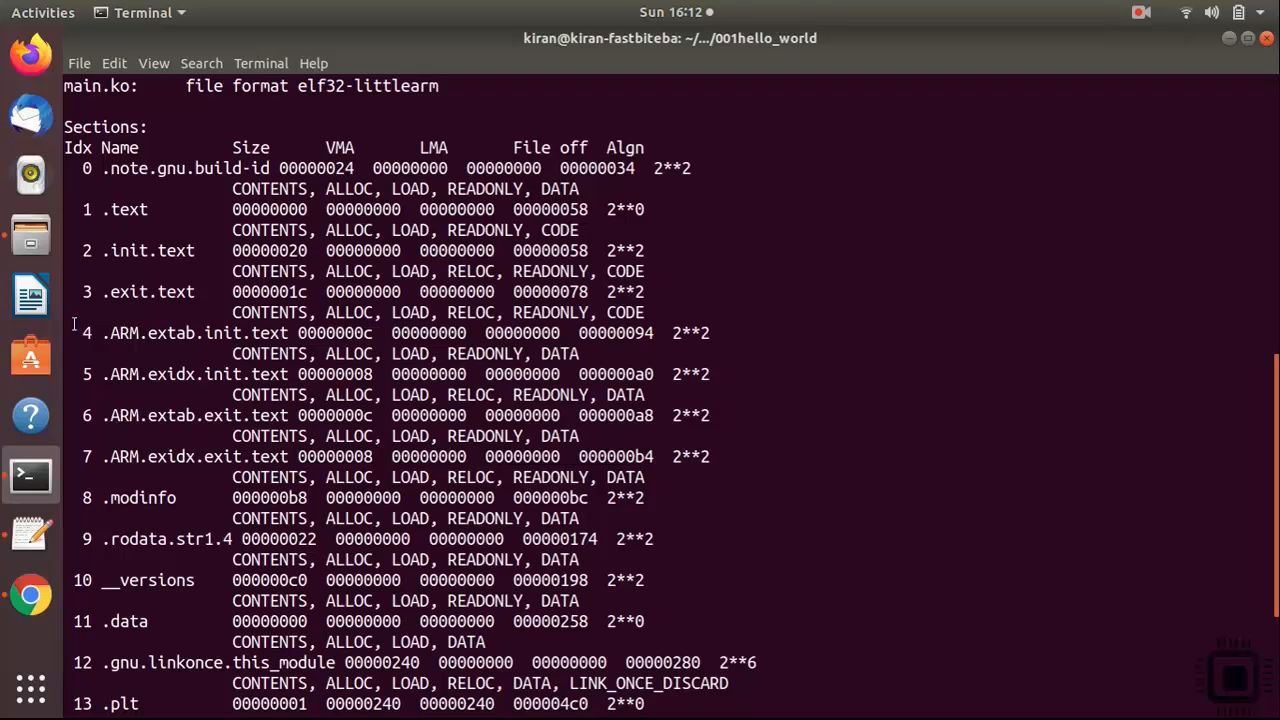
pyautogui.doubleClick(143, 291)
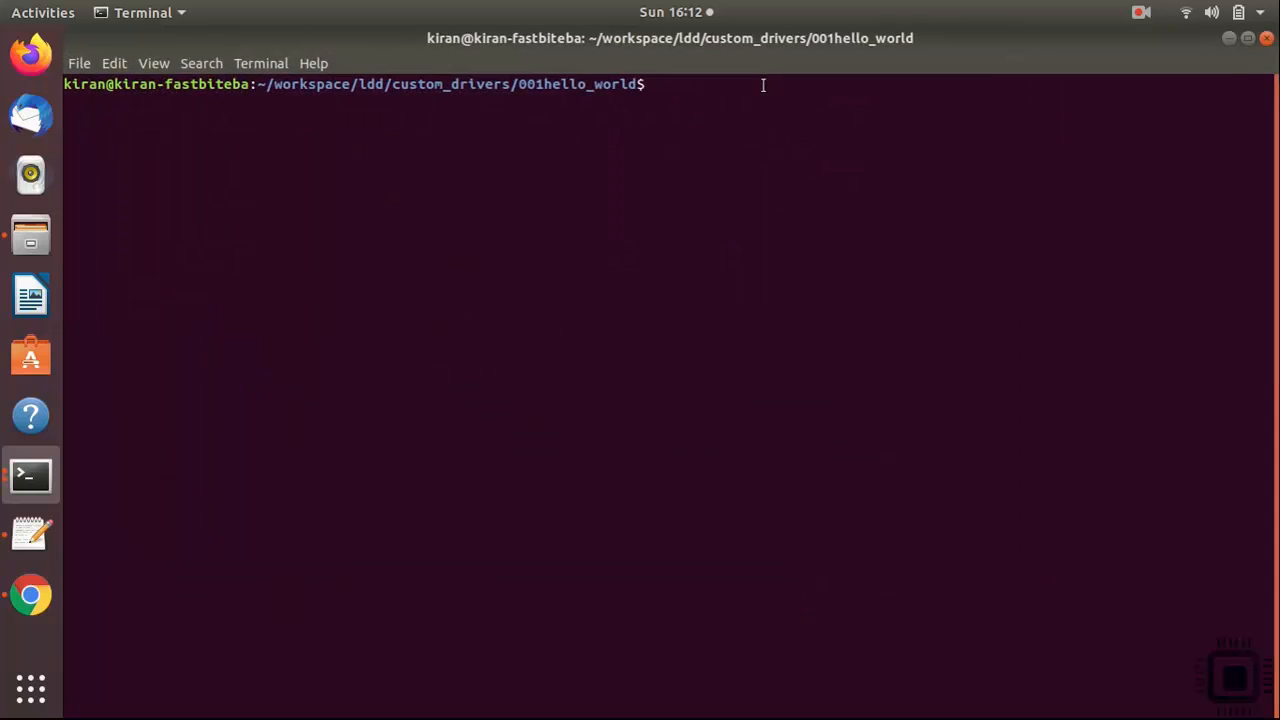
pyautogui.moveTo(744, 104)
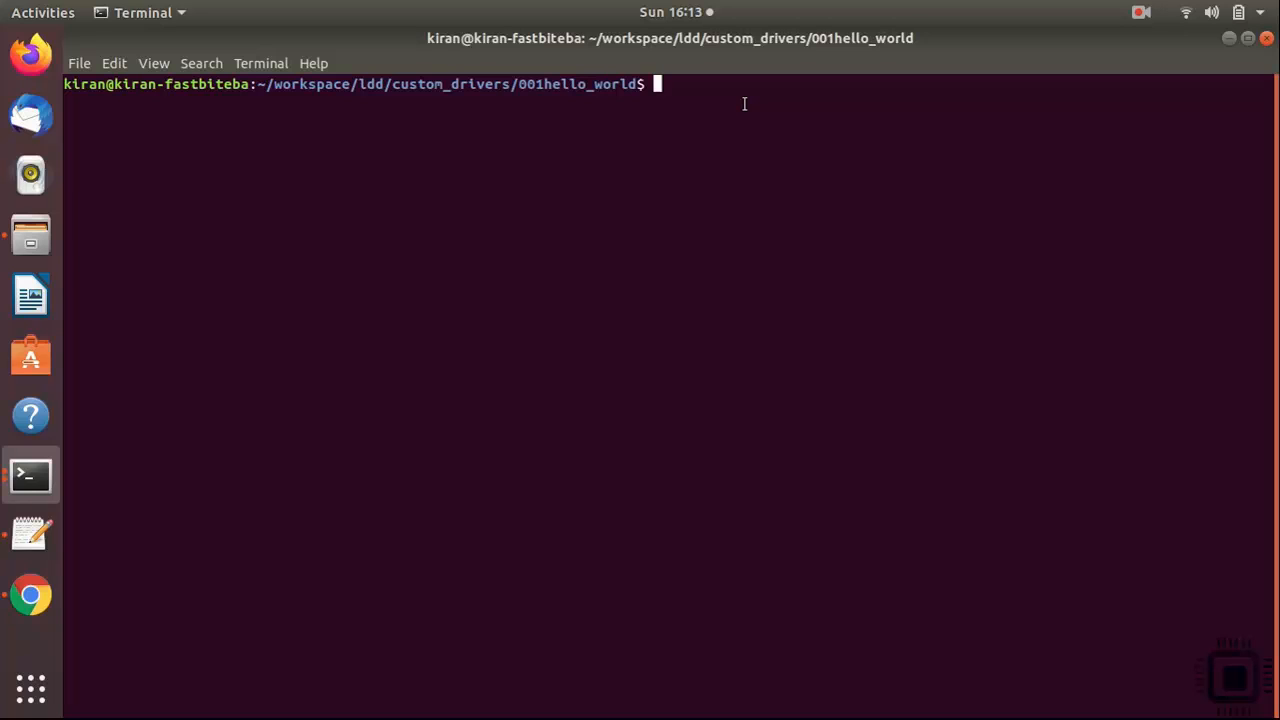
# Step: Launch sudo minicom for the board's serial console on ttyUSB0 at 115200 8N1
pyautogui.write('sudo min')
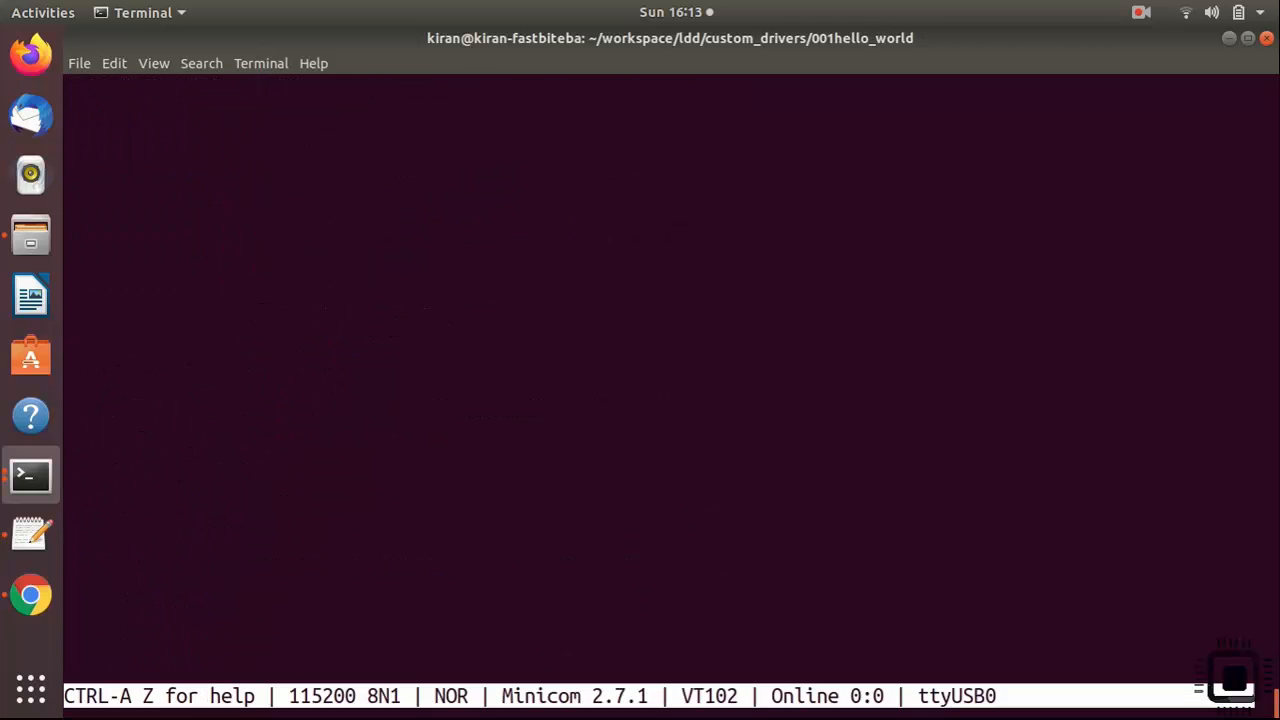
# Step: On the BeagleBone, list the home directory and create a drivers folder
pyautogui.write('ls')
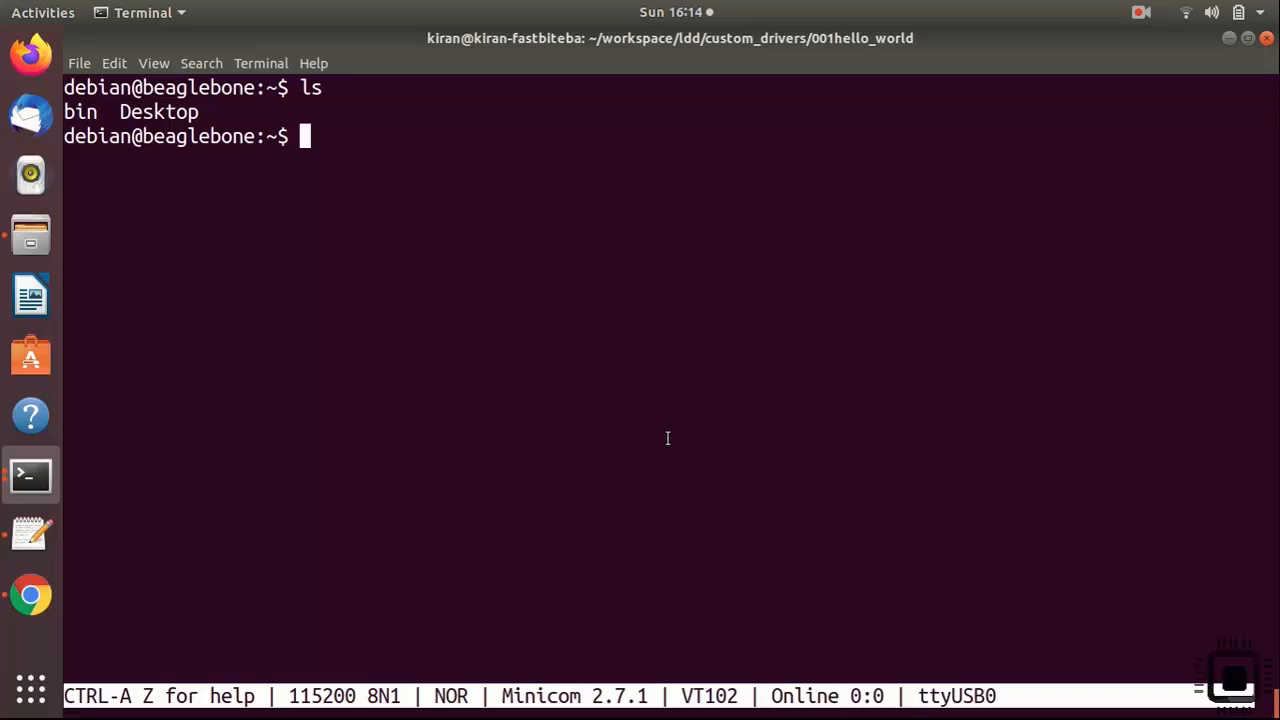
pyautogui.write('mkdir')
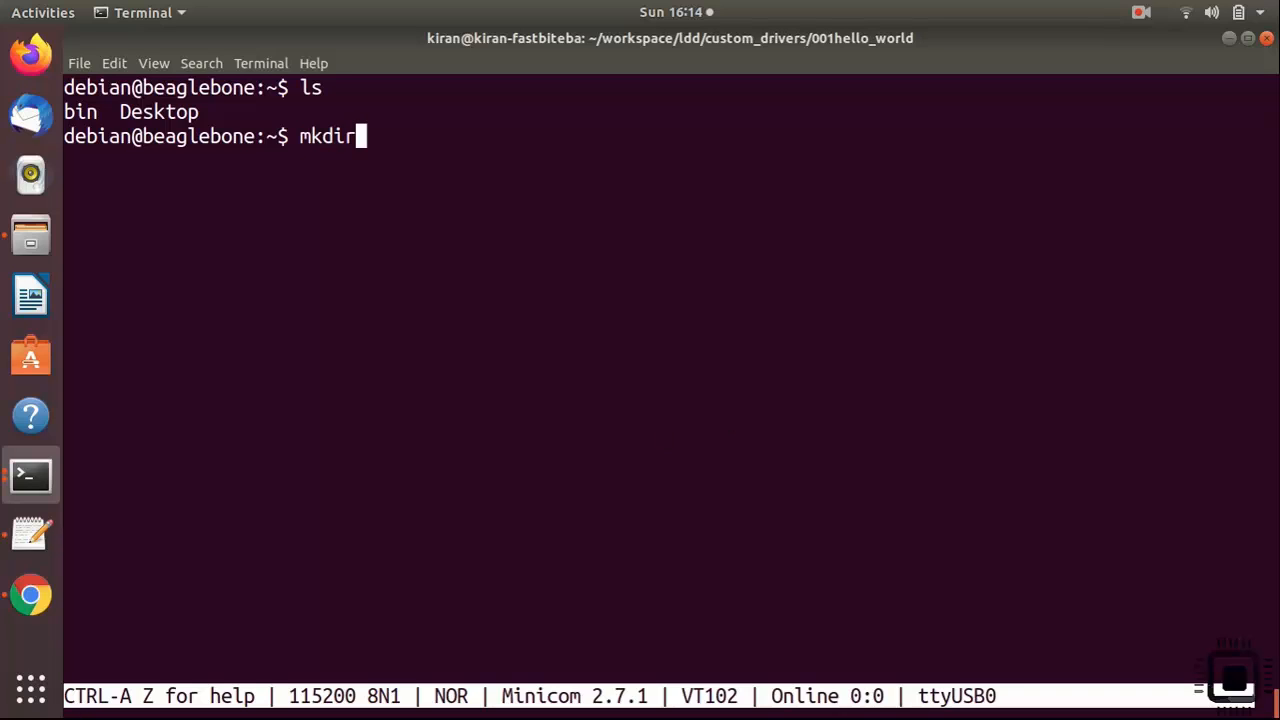
pyautogui.write('drivers')
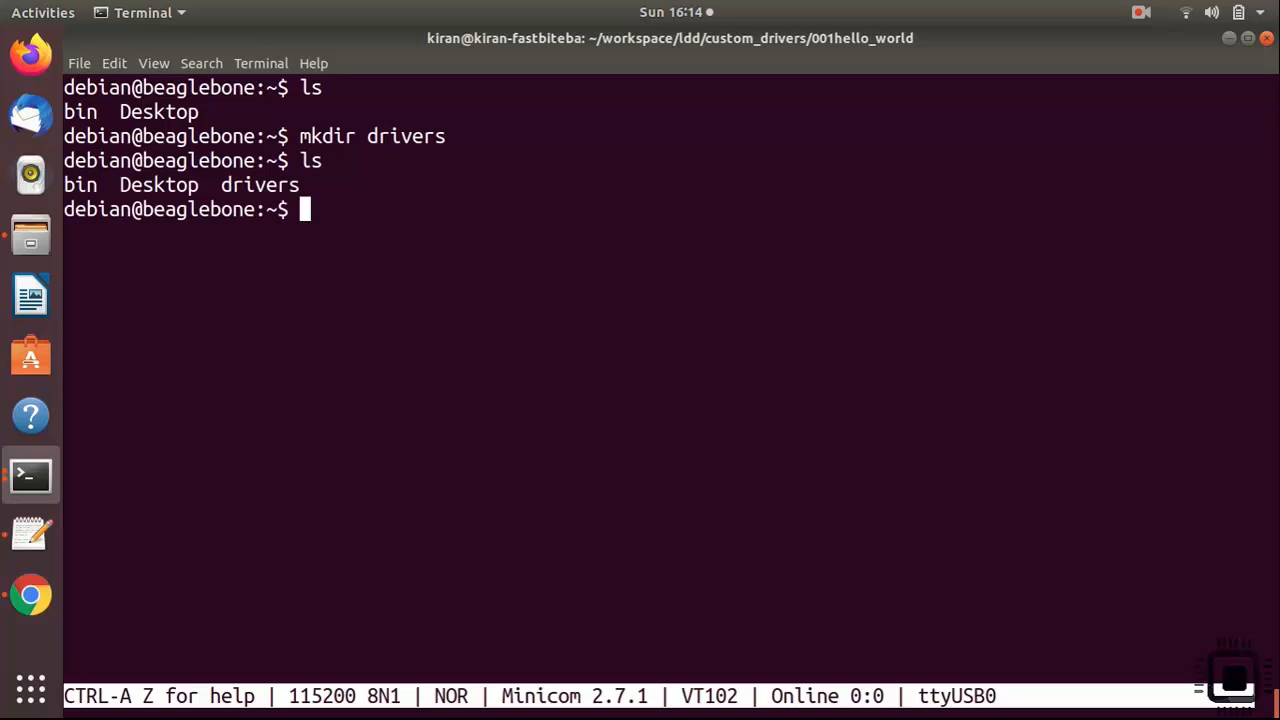
pyautogui.doubleClick(259, 184)
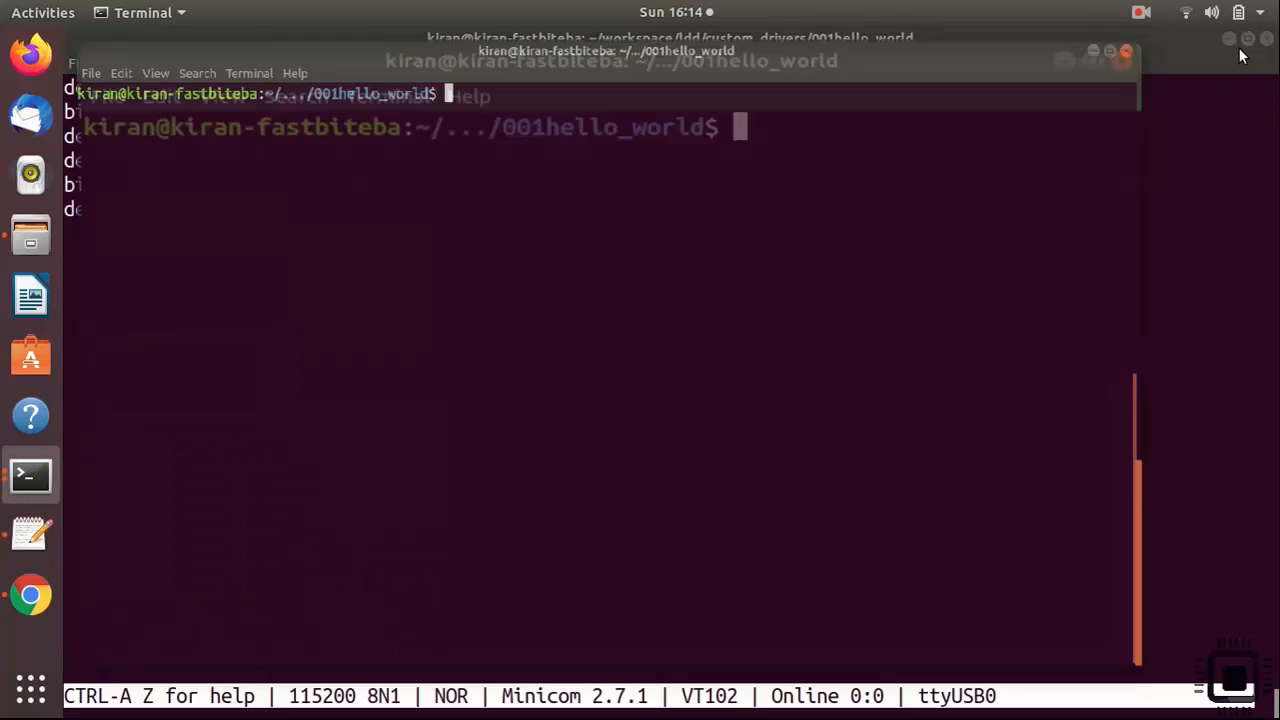
pyautogui.moveTo(612, 60); pyautogui.dragTo(737, 131)
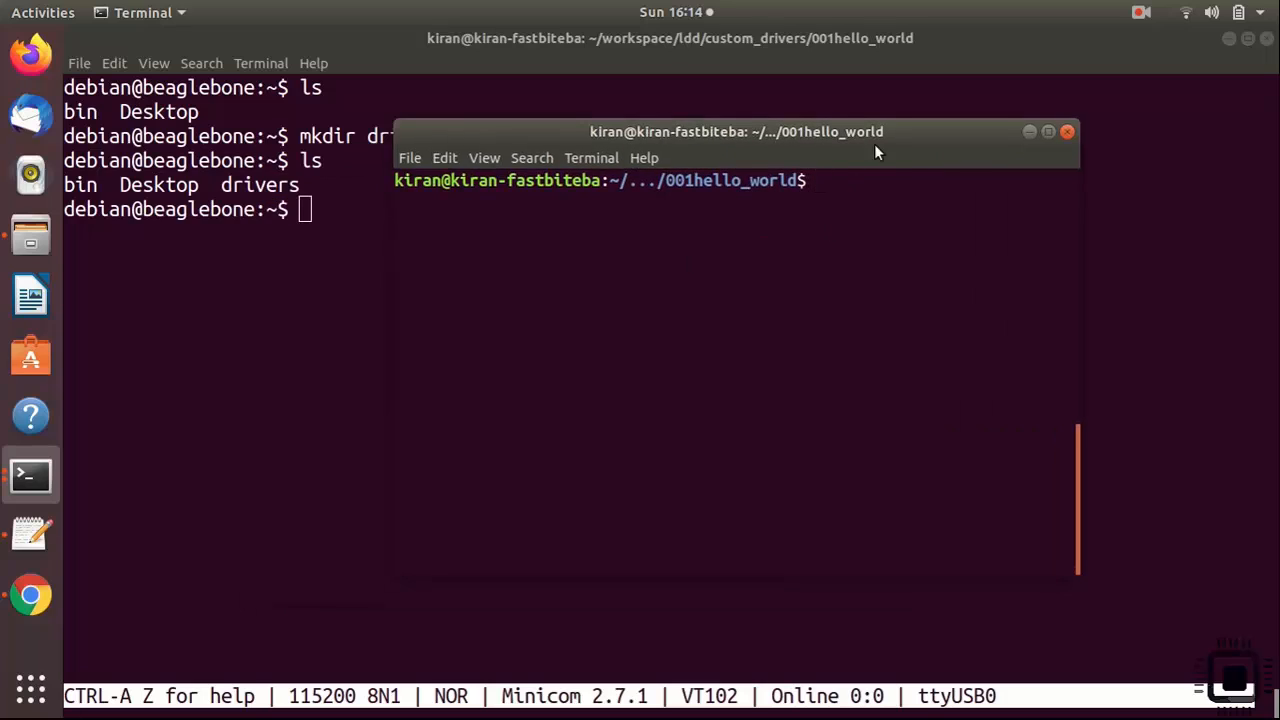
pyautogui.write('scp')
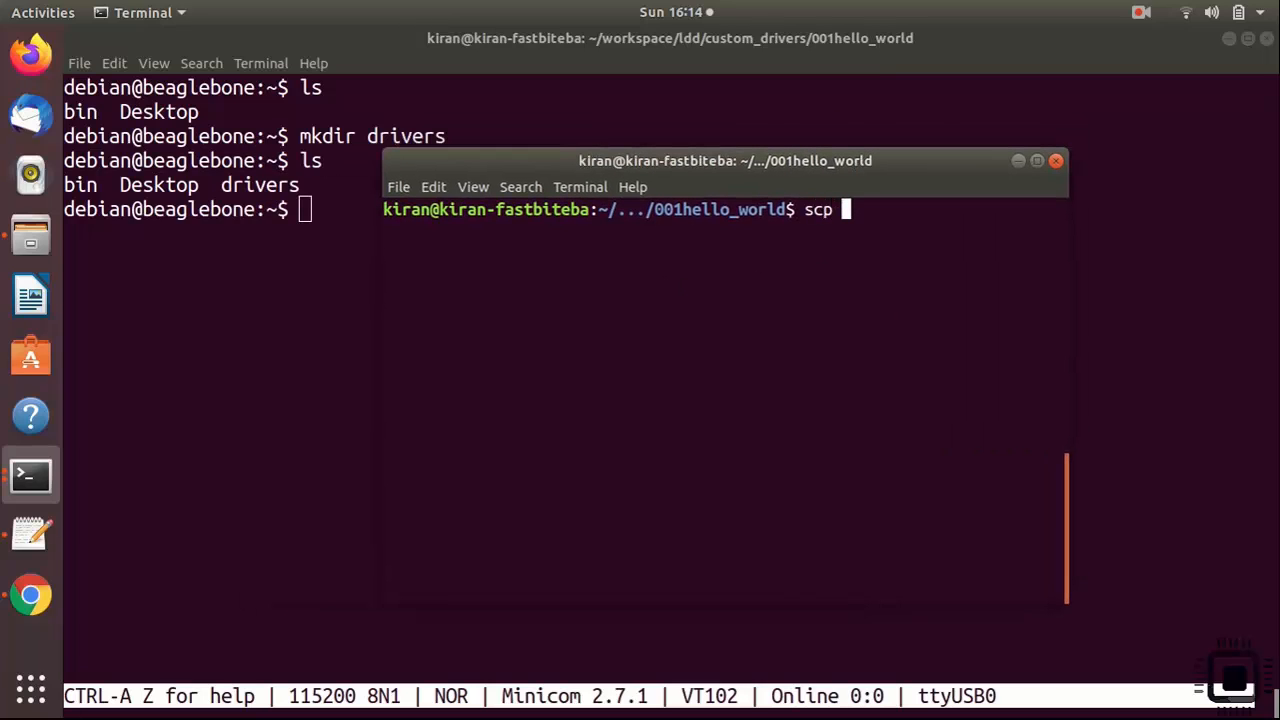
pyautogui.write('mai')
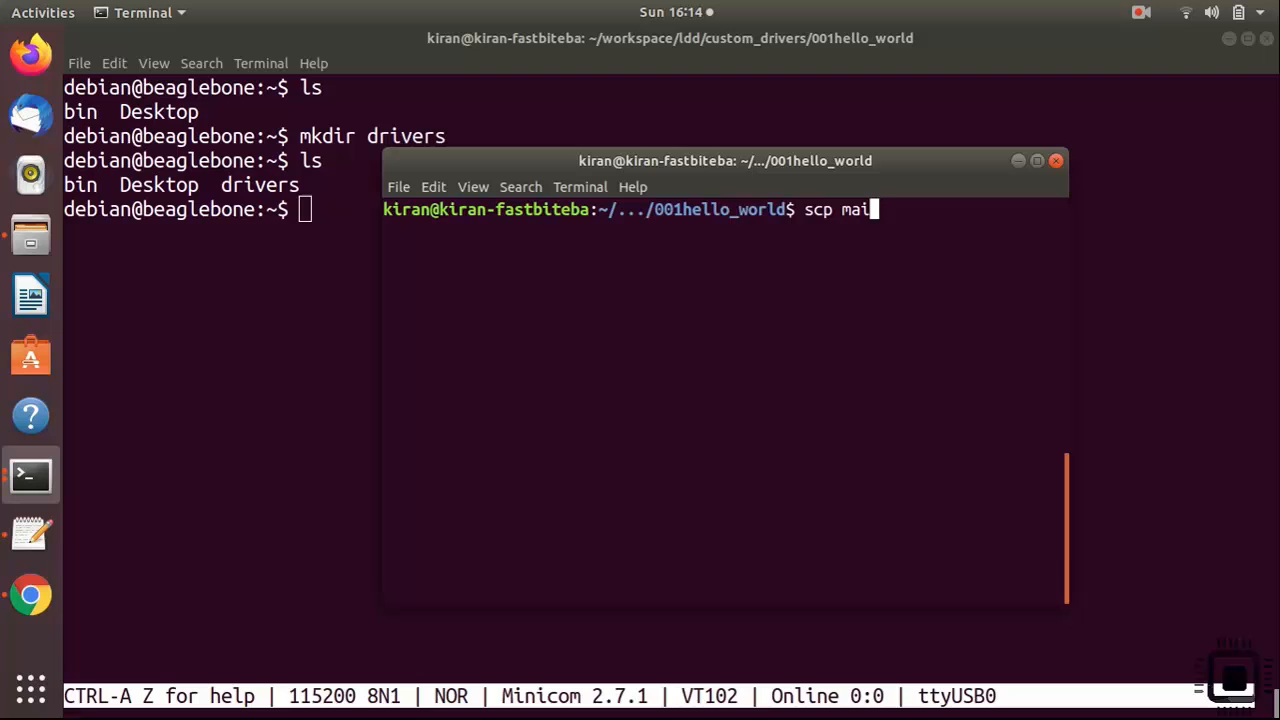
pyautogui.write('n.ko')
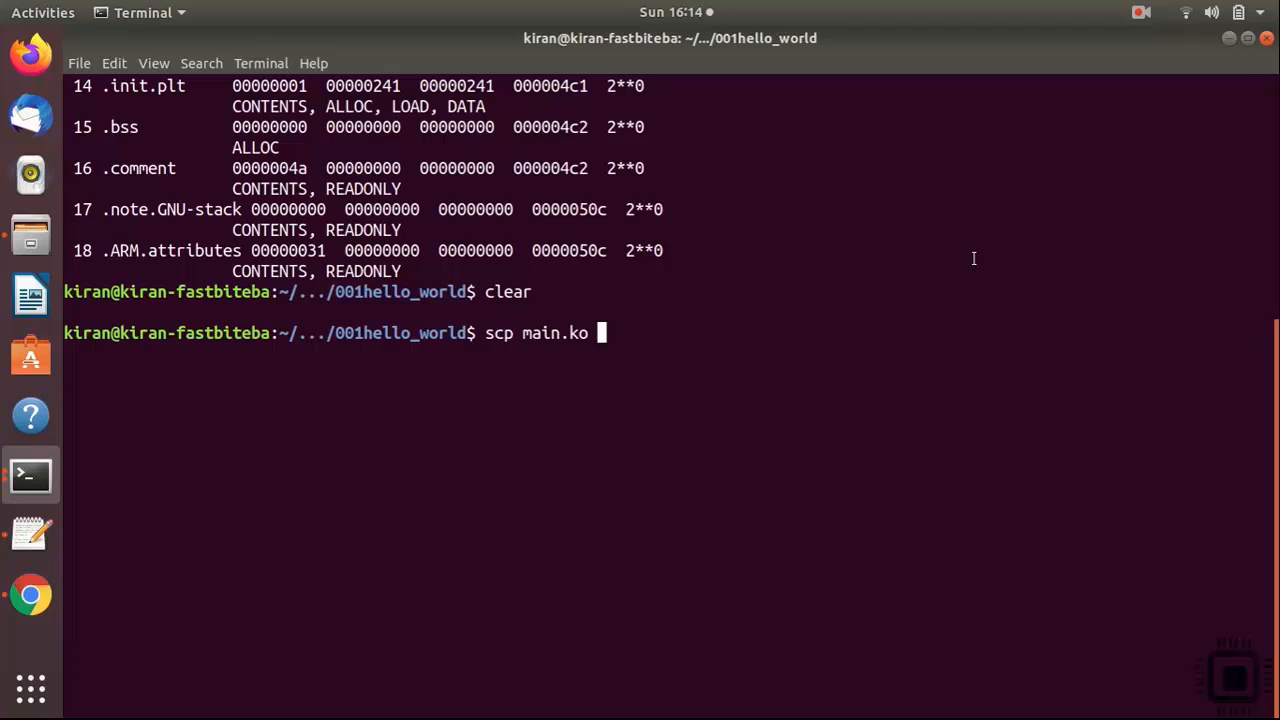
pyautogui.write('debian@')
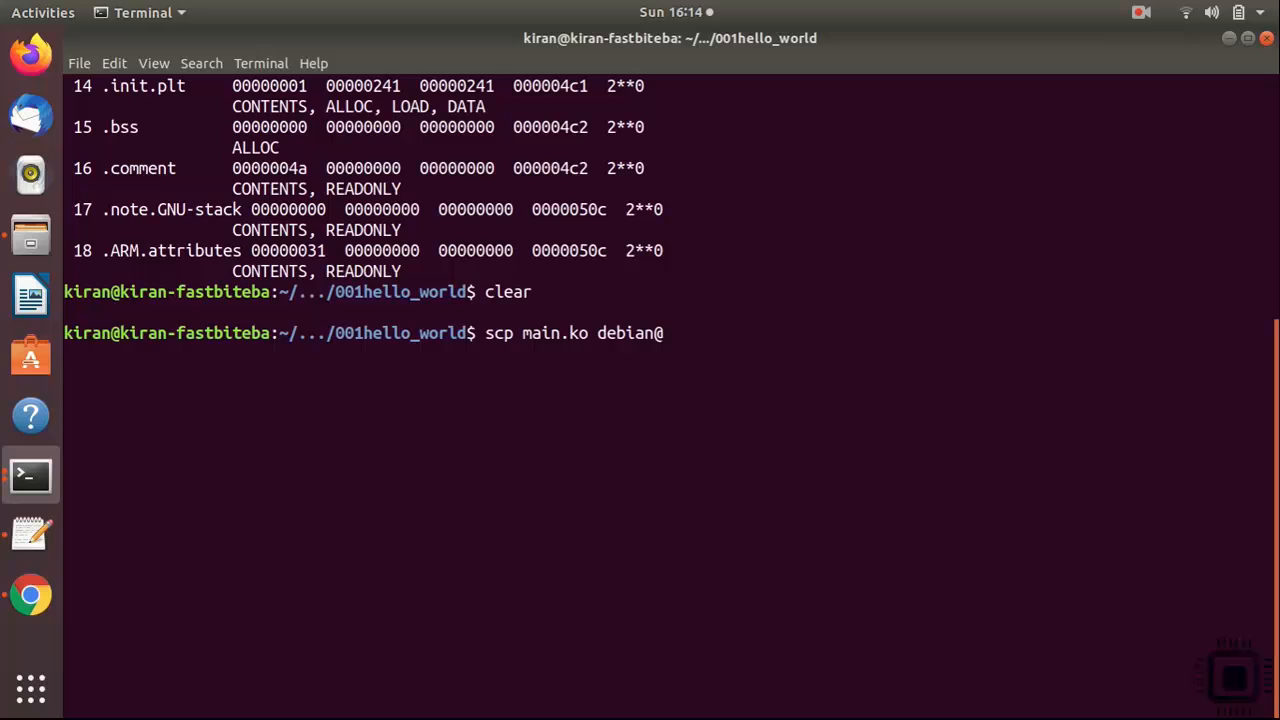
pyautogui.write('192.16')
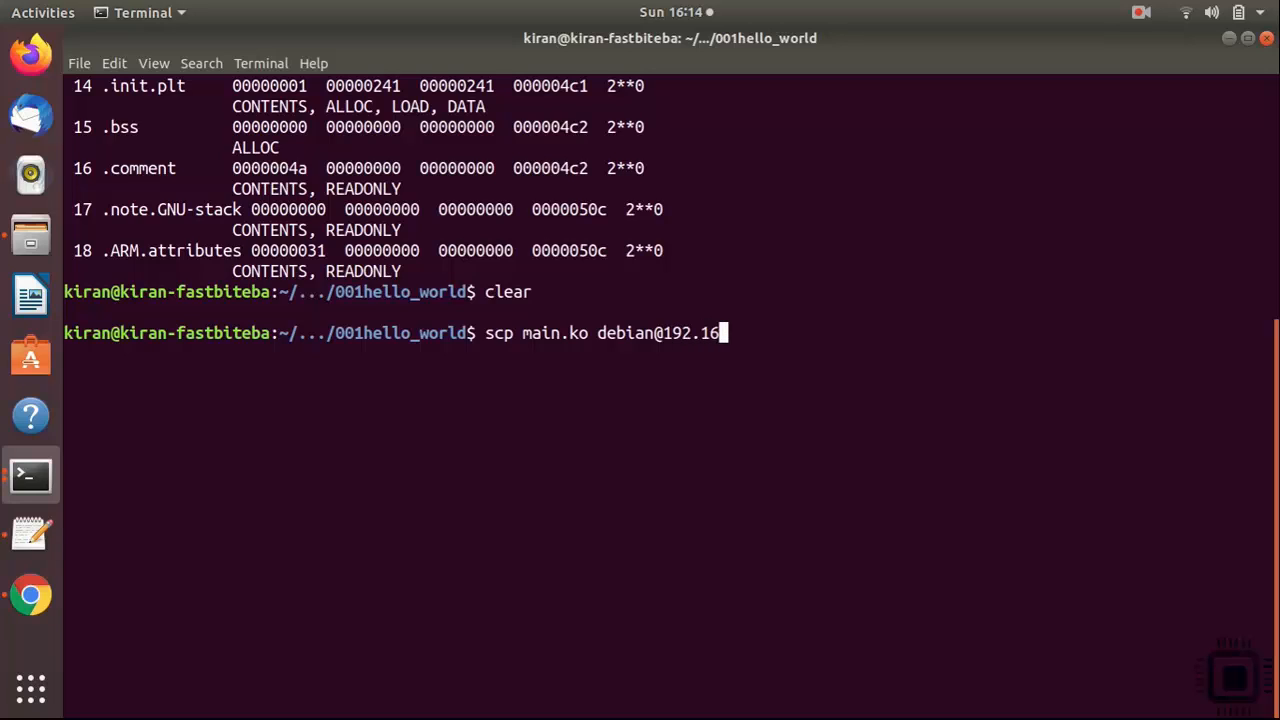
pyautogui.write('8.7.2')
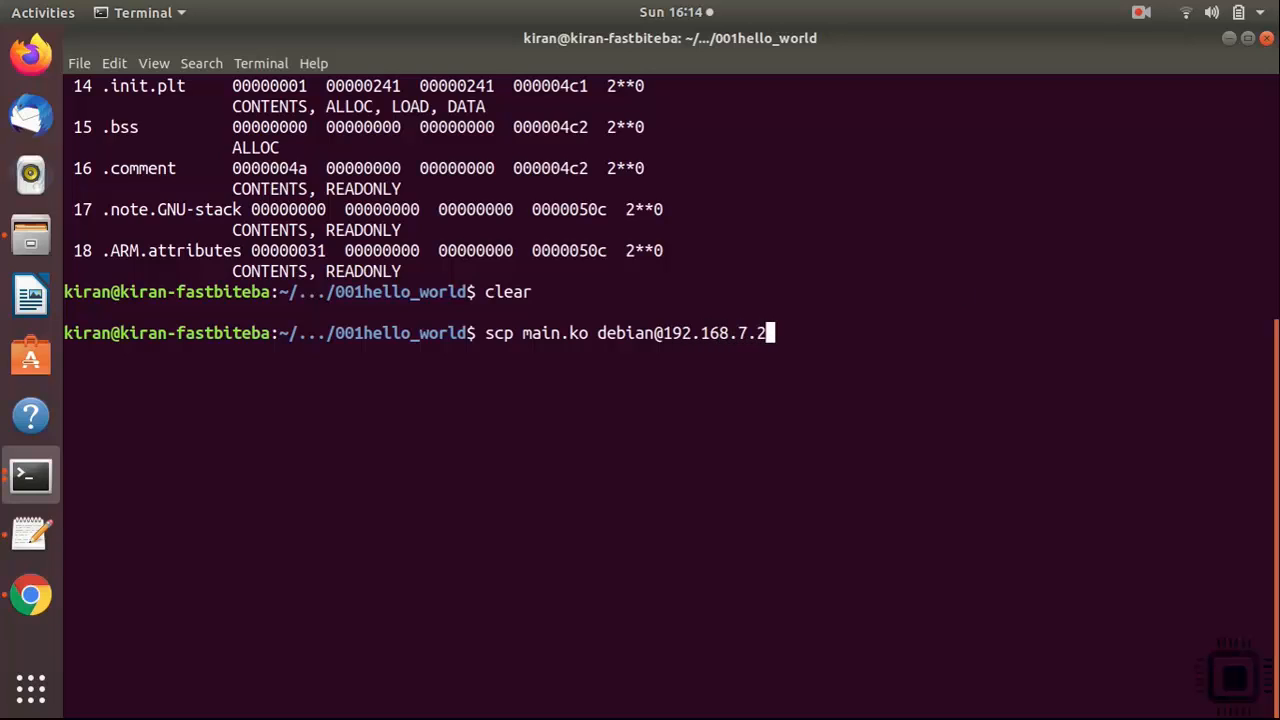
pyautogui.write(':/ho')
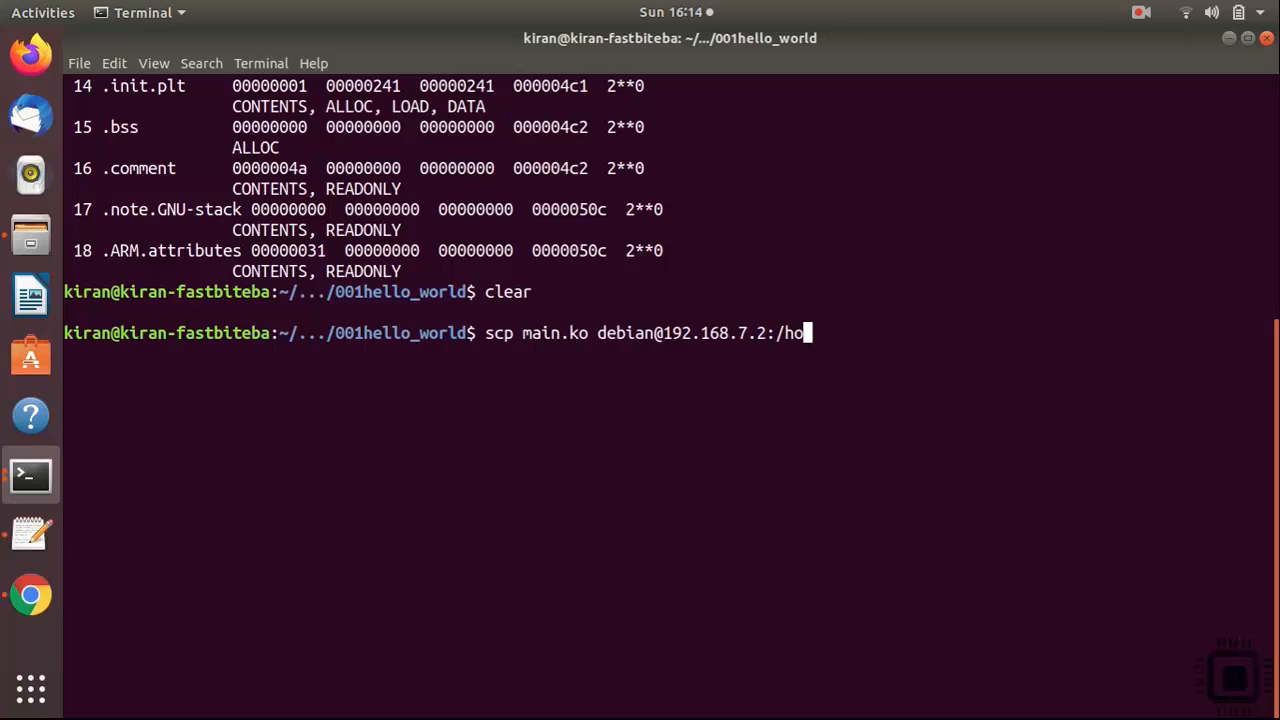
pyautogui.write('me/deba')
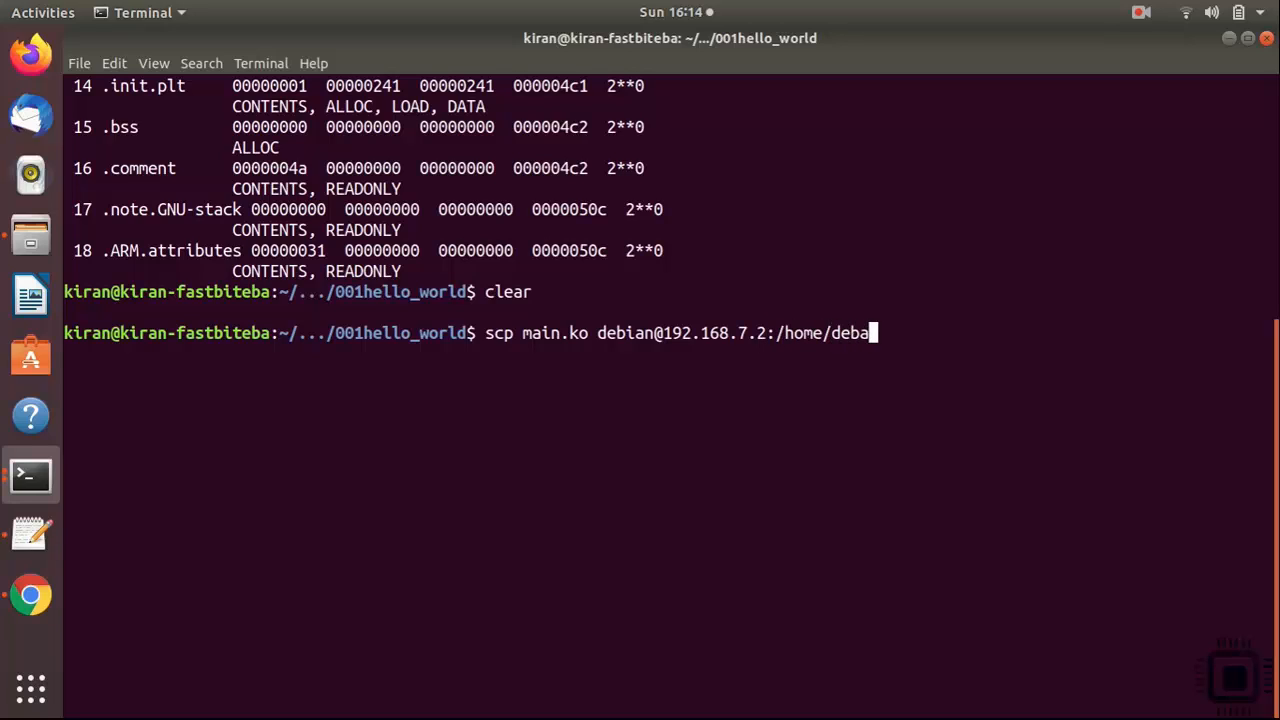
pyautogui.write('n/dri')
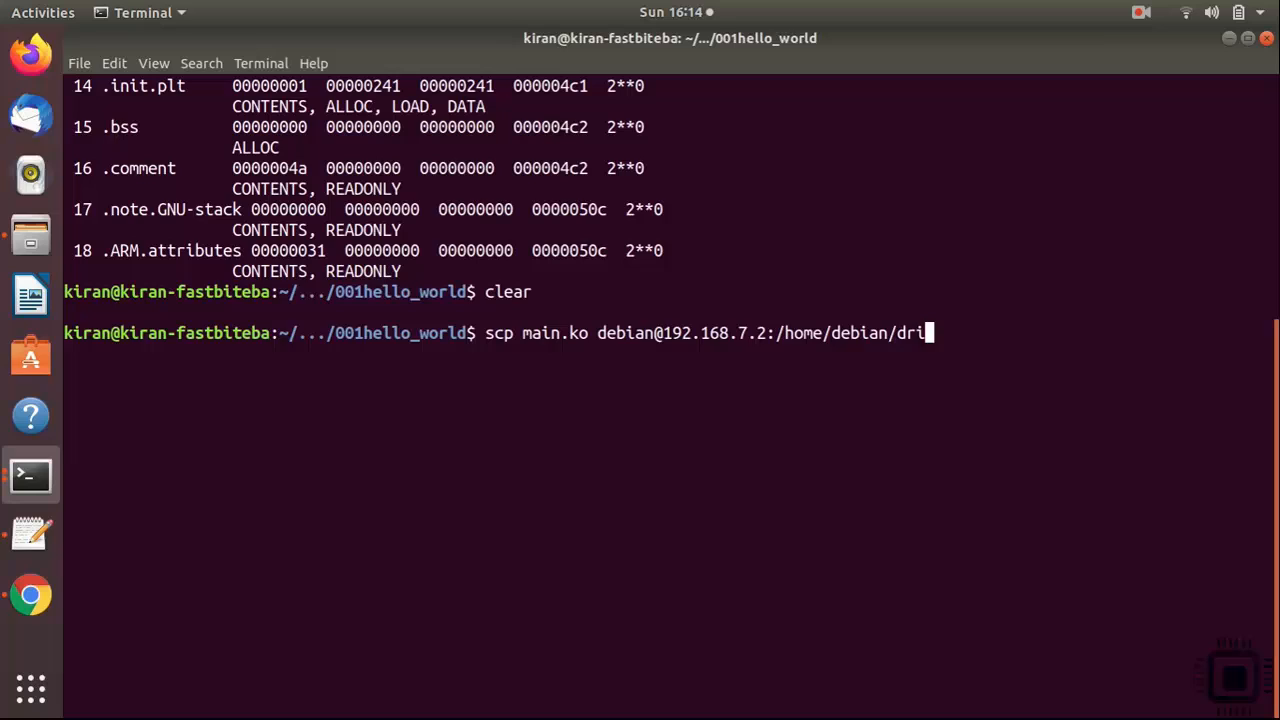
pyautogui.write('vers')
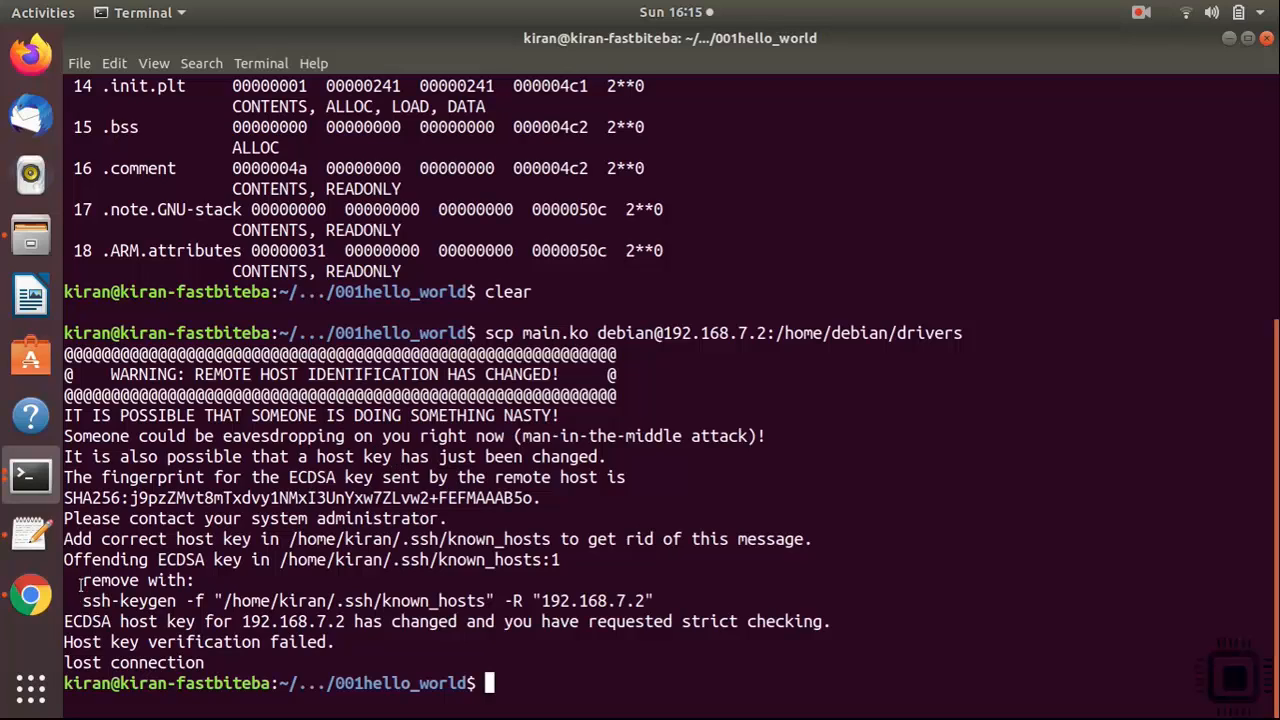
# Step: Paste and run the suggested ssh-keygen -R command removing 192.168.7.2's stale host key
pyautogui.moveTo(83, 600); pyautogui.dragTo(333, 600)
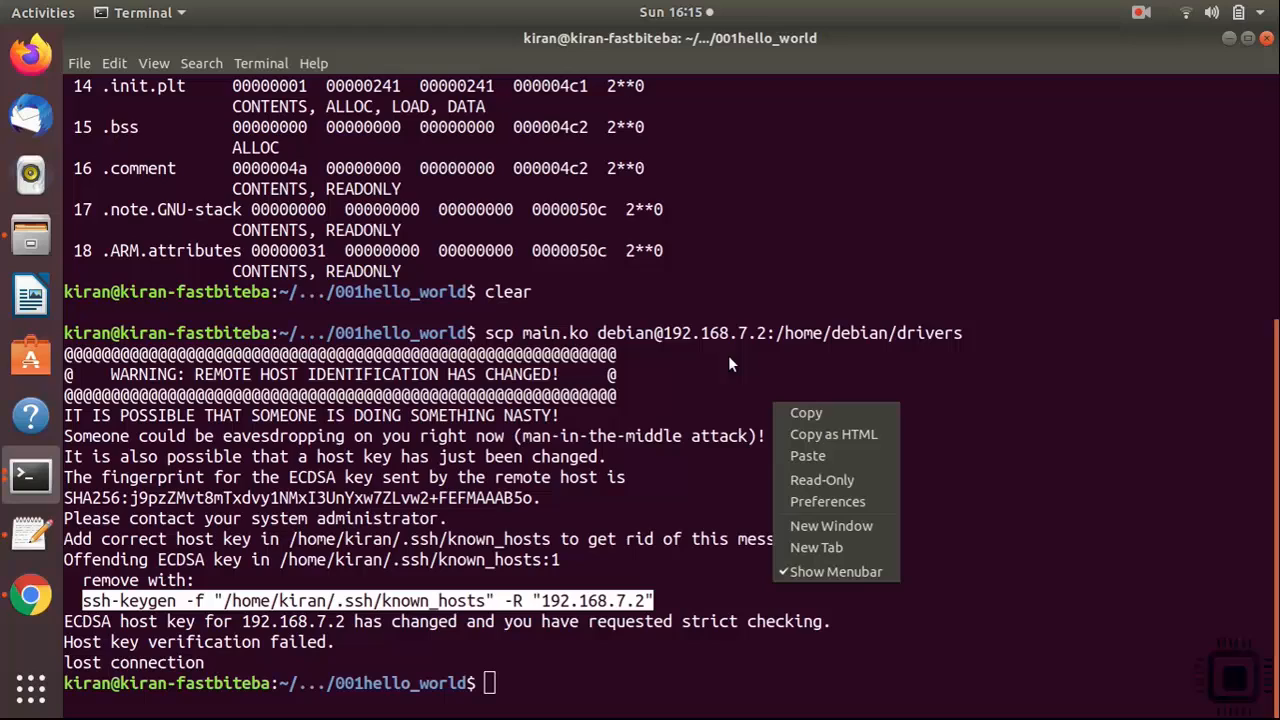
pyautogui.moveTo(731, 383)
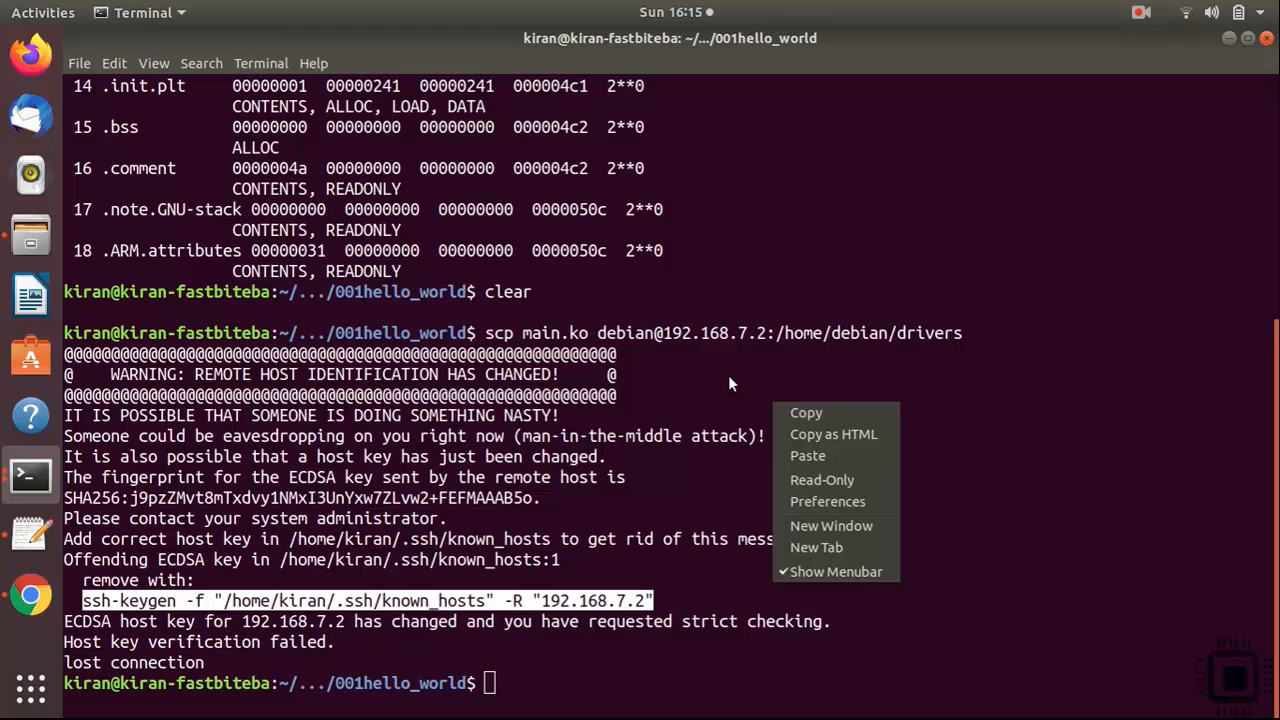
pyautogui.moveTo(807, 455)
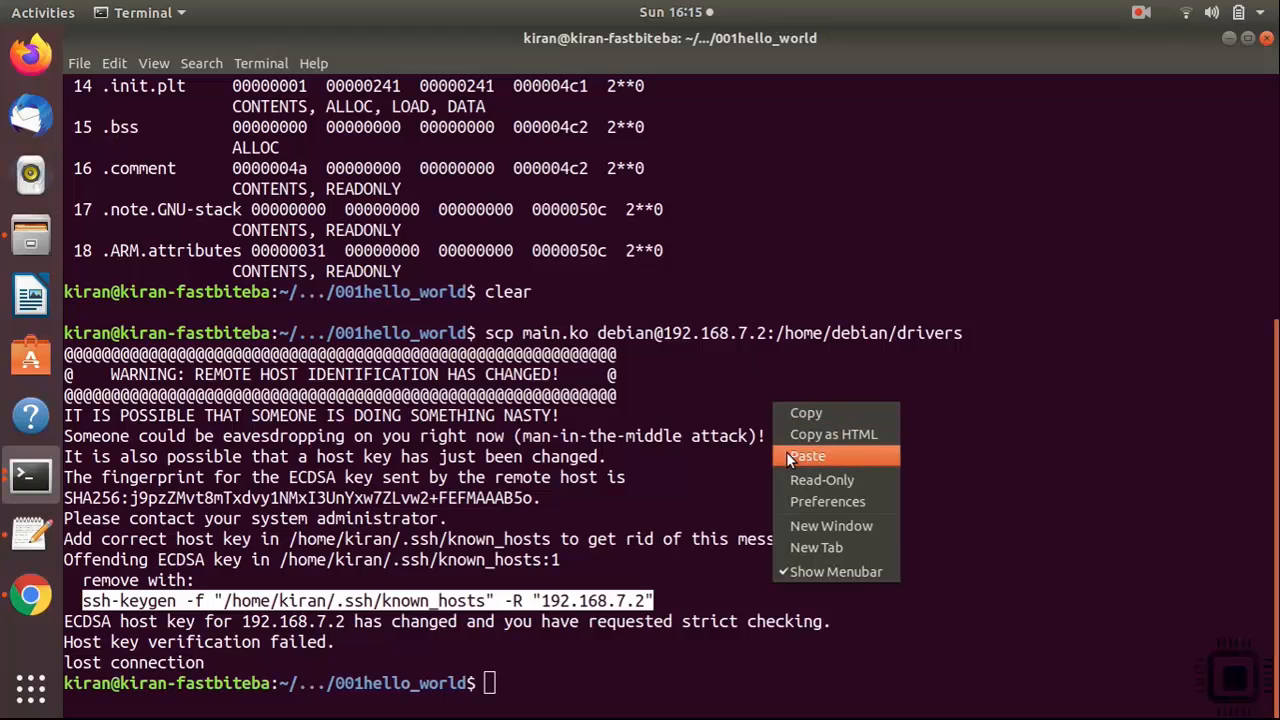
pyautogui.click(807, 455)
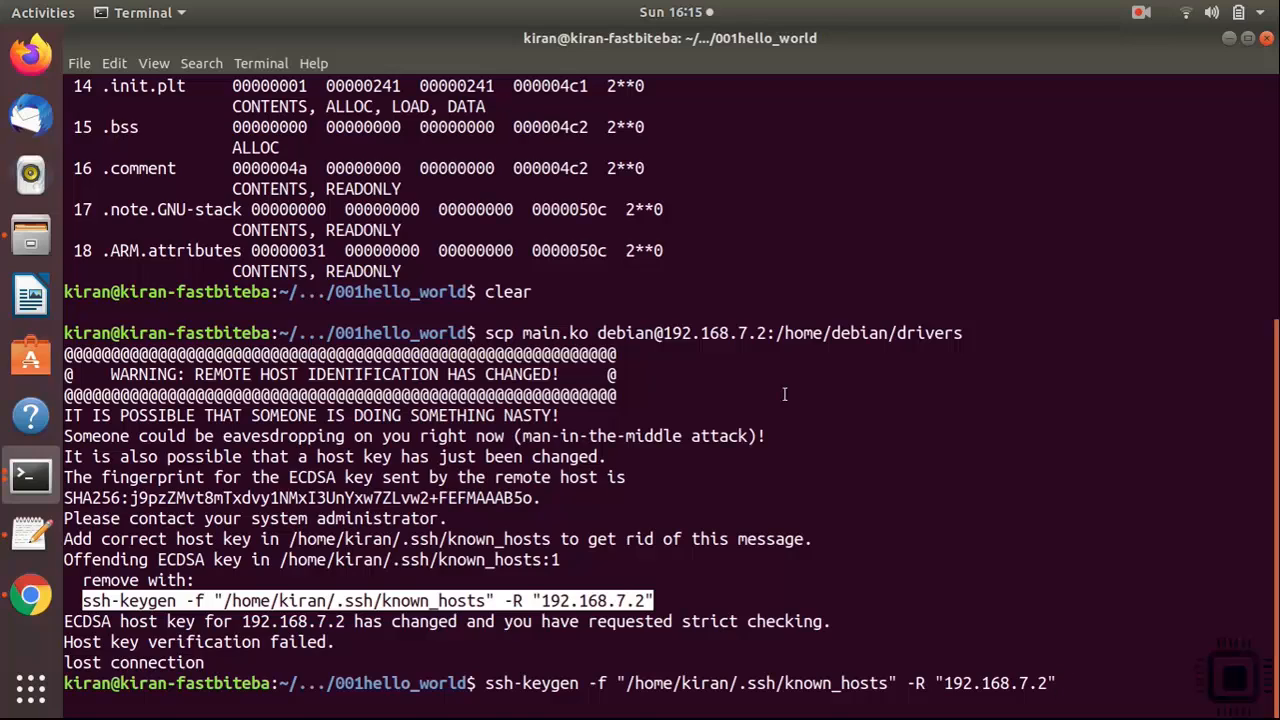
pyautogui.press('Return')
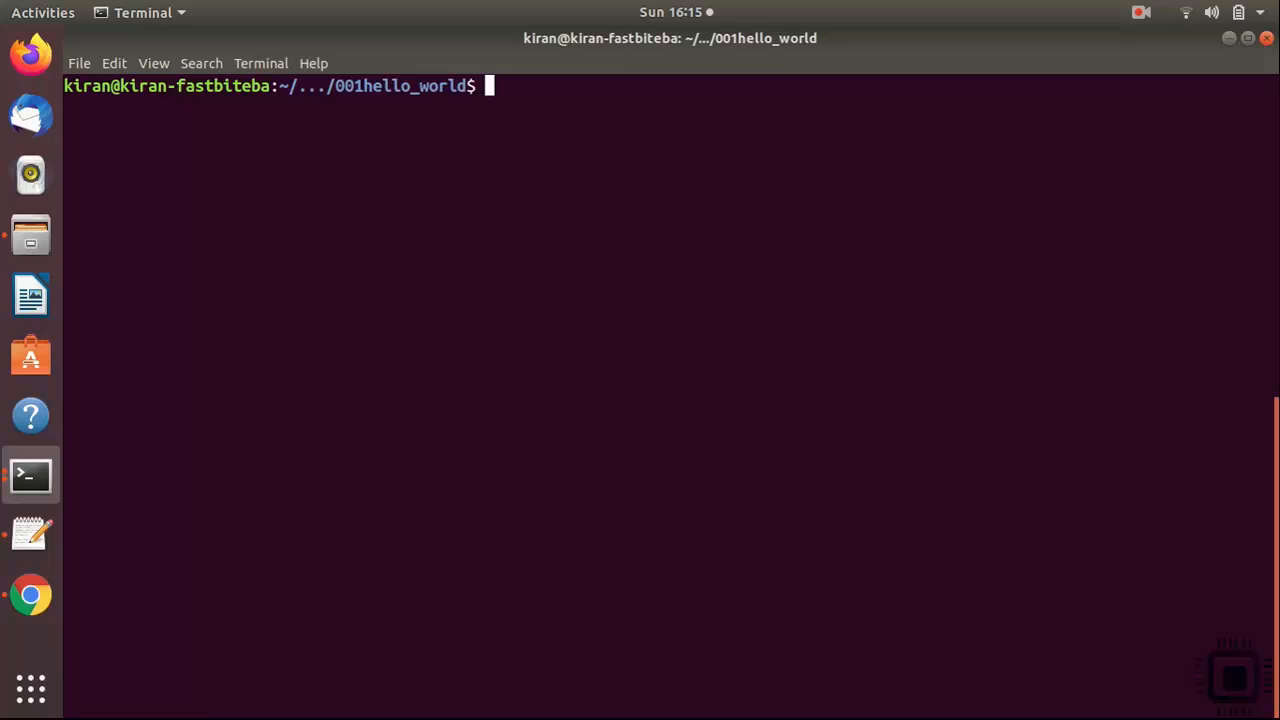
pyautogui.write('scp main.ko debian@192.168.7.2:/home/debian/drivers')
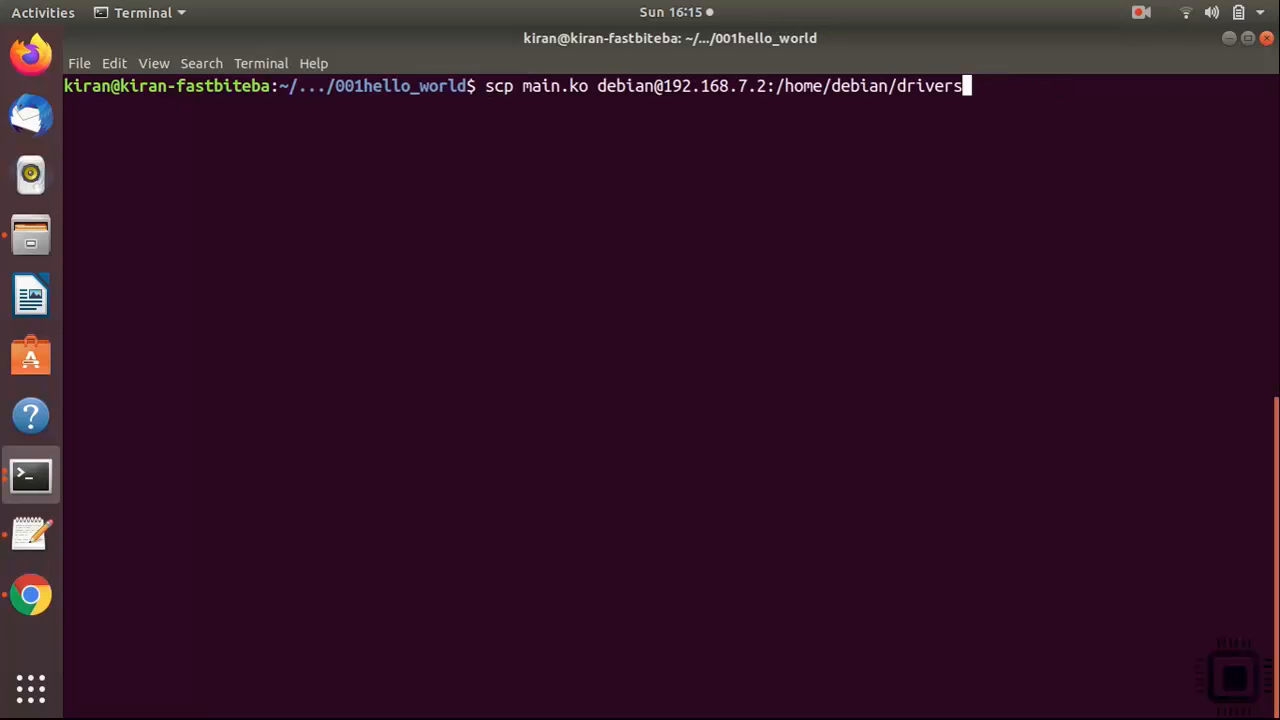
pyautogui.press('Return')
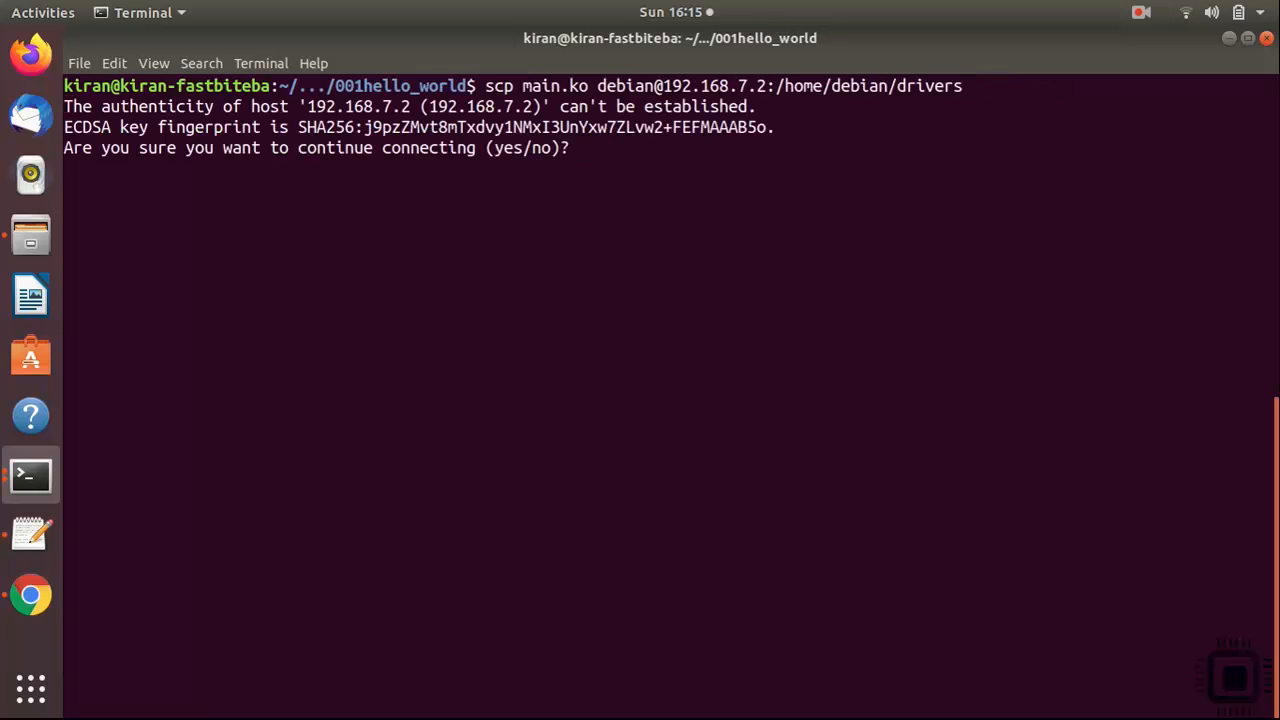
pyautogui.write('yes')
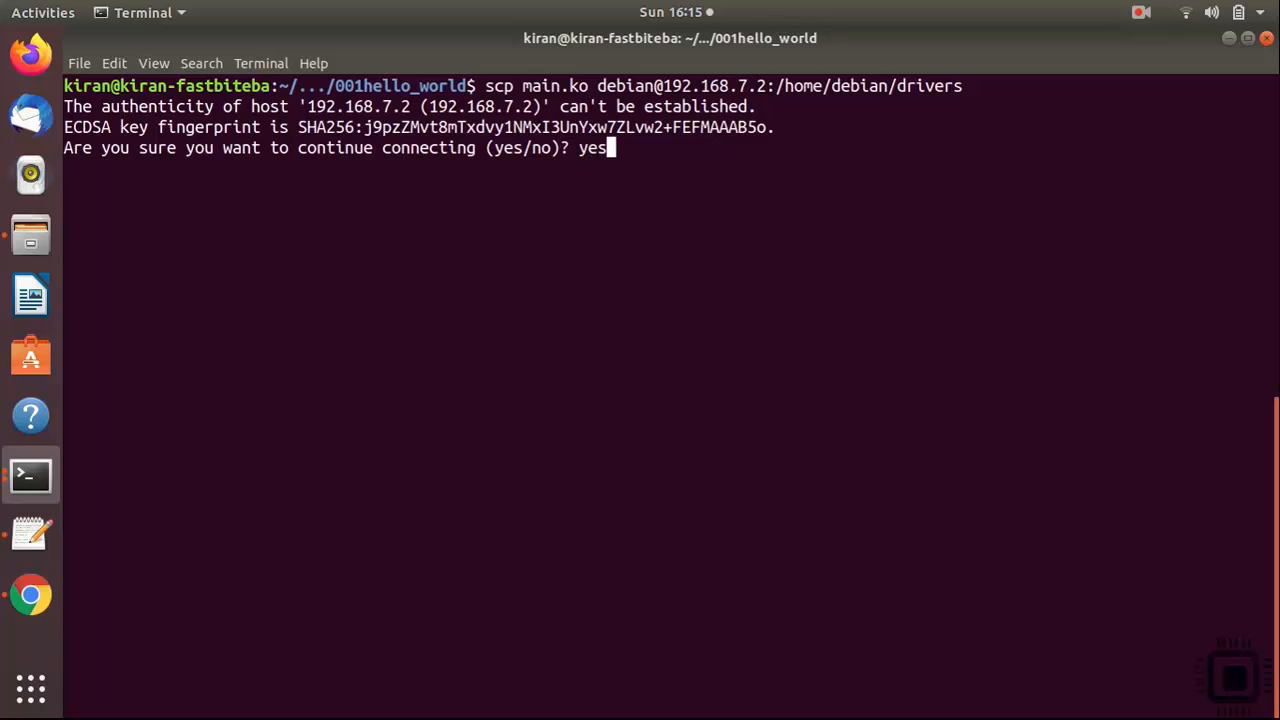
pyautogui.press('Return')
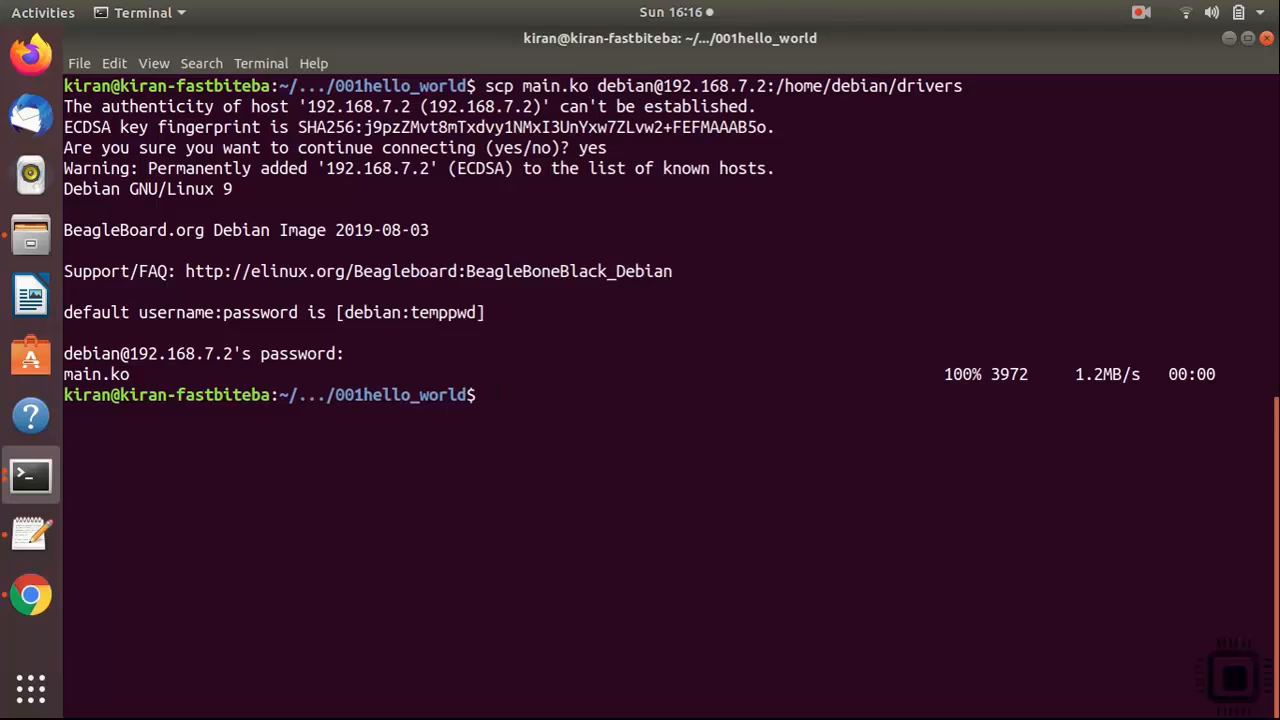
pyautogui.moveTo(504, 356)
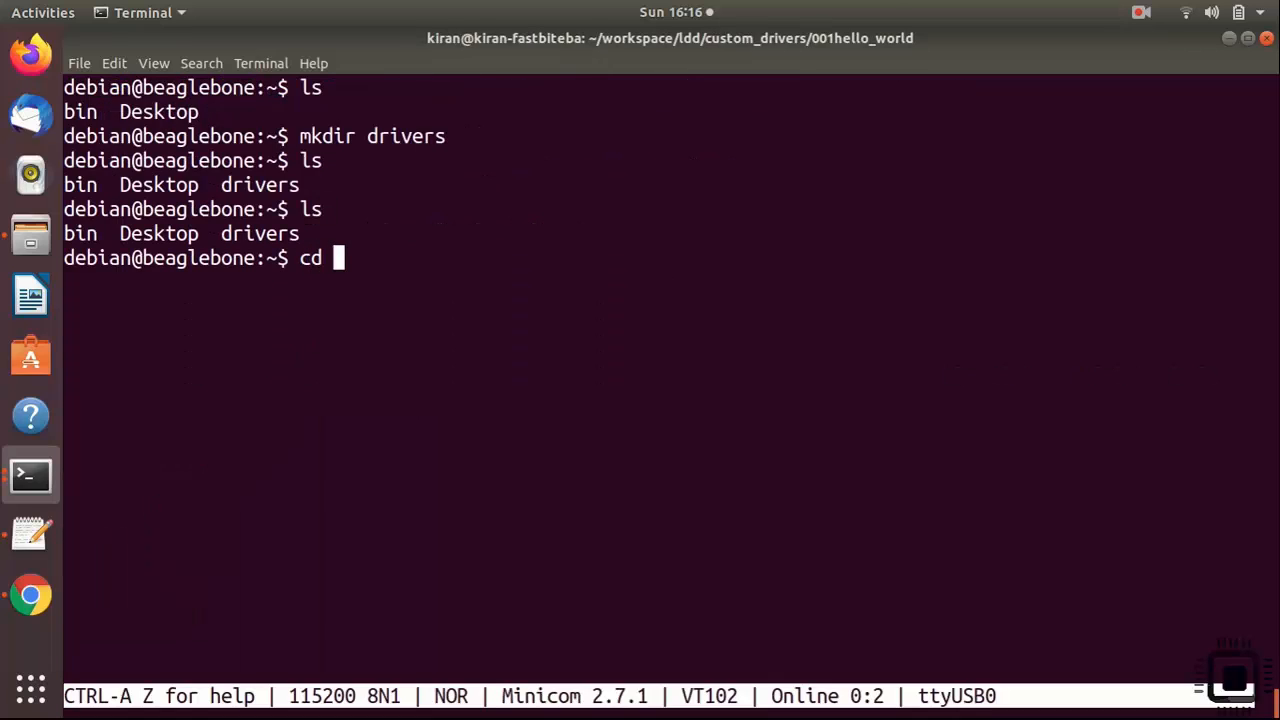
# Step: Change into drivers/ on the BeagleBone and load the module with sudo insmod main.ko
pyautogui.write('drivers/')
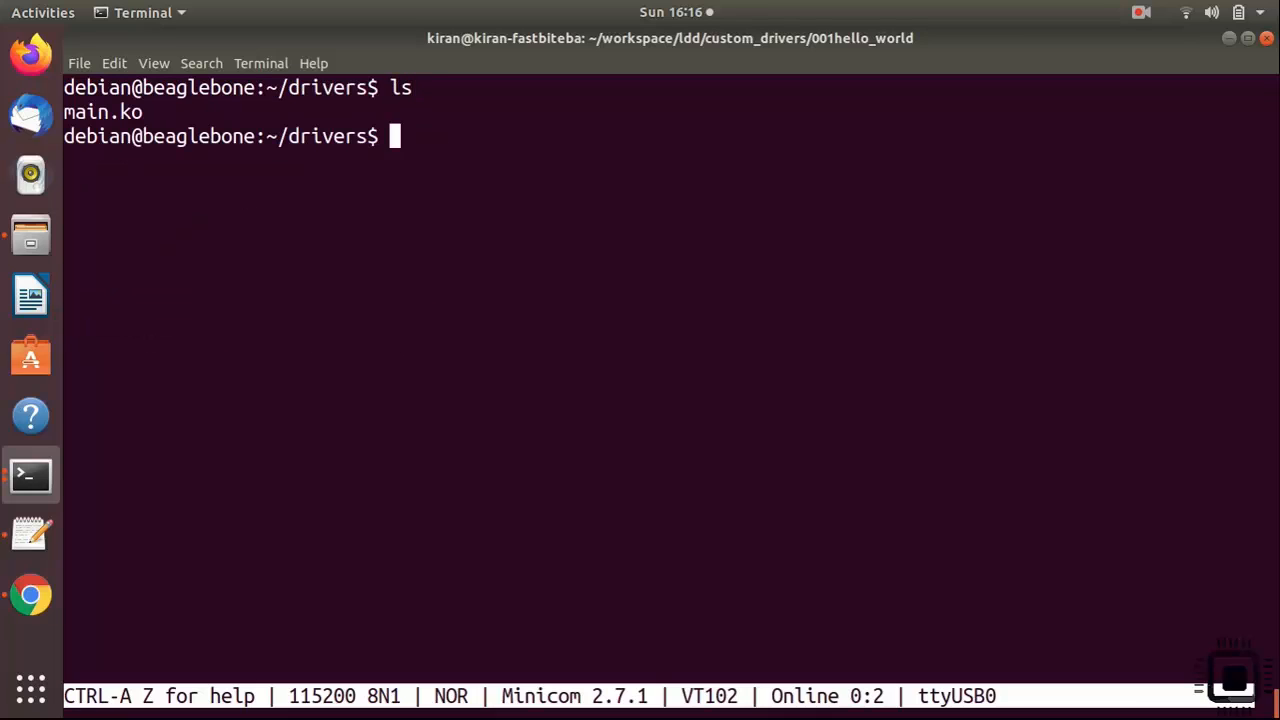
pyautogui.write('sudo insmod')
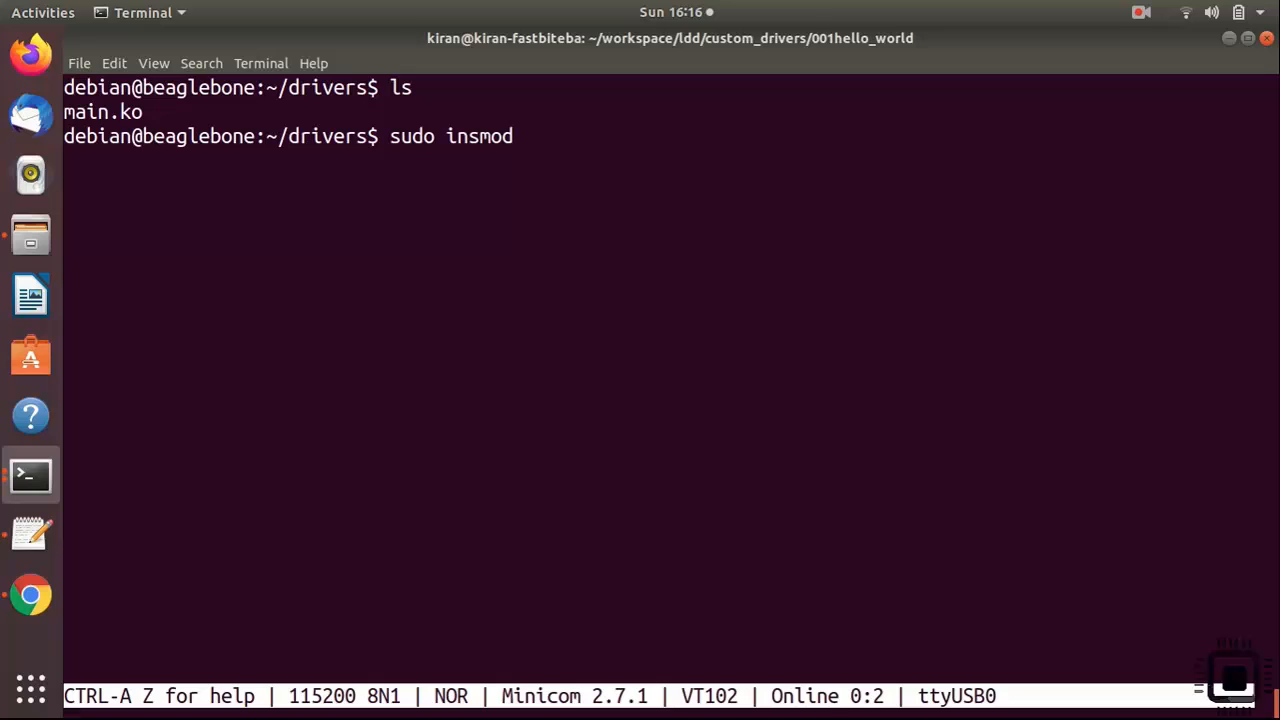
pyautogui.write('mai')
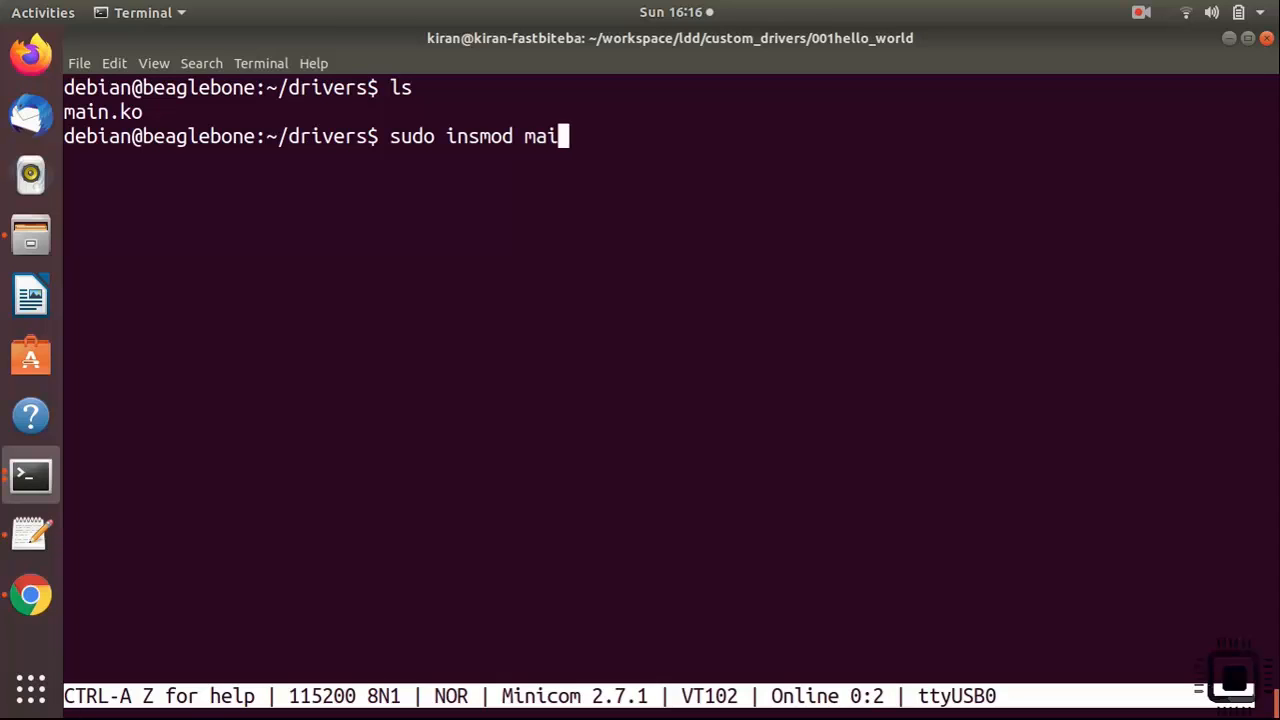
pyautogui.write('n.ko')
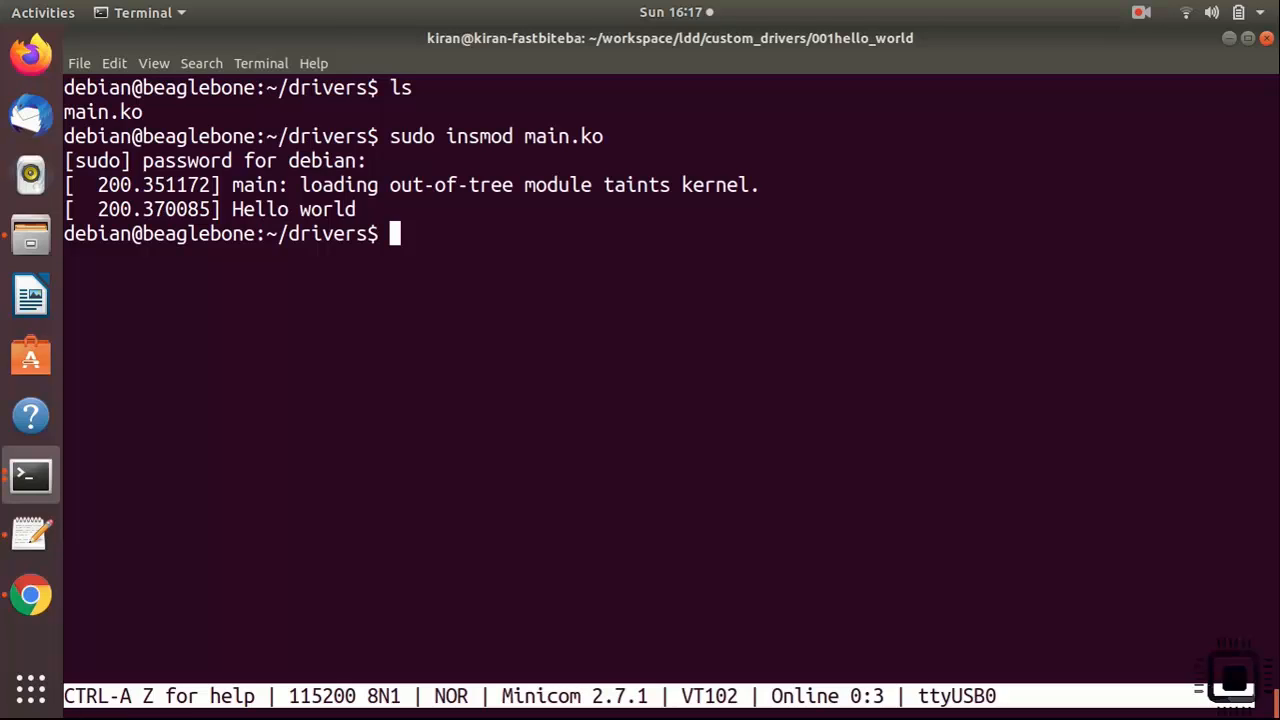
pyautogui.write('dme')
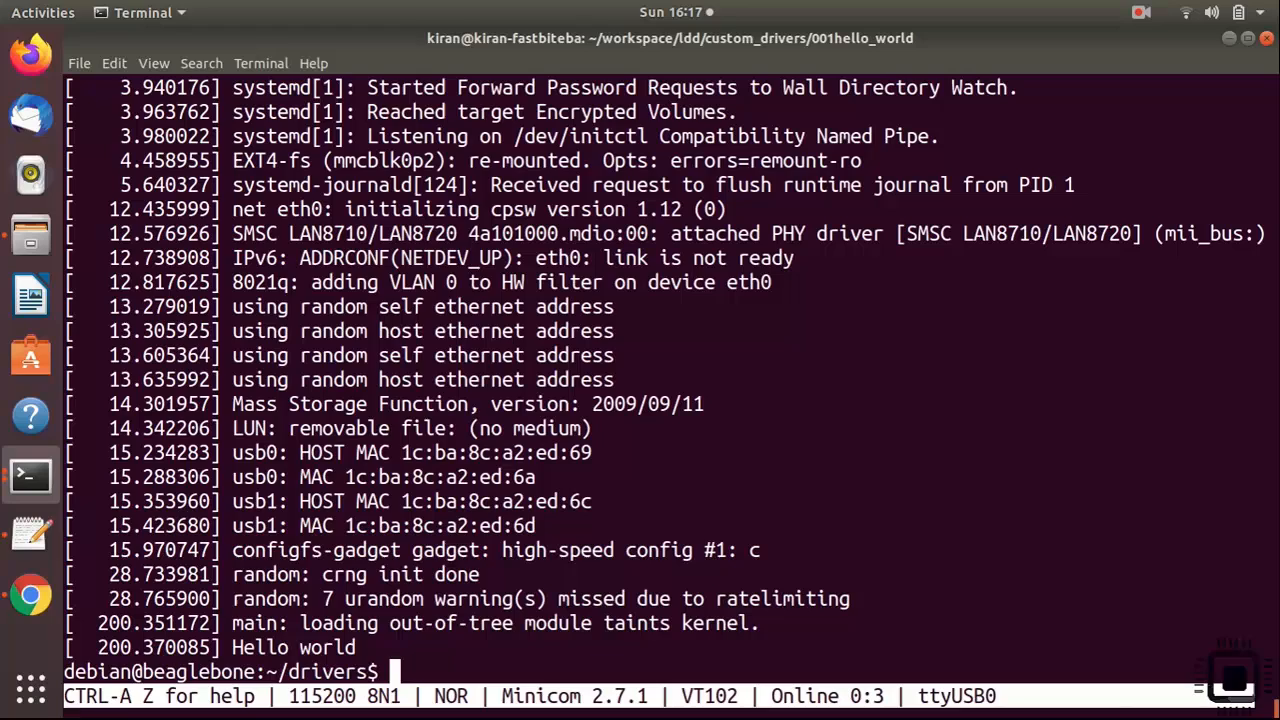
# Step: Check the Hello world message with dmesg | tail, then begin typing sudo rmmod
pyautogui.write('dmesg')
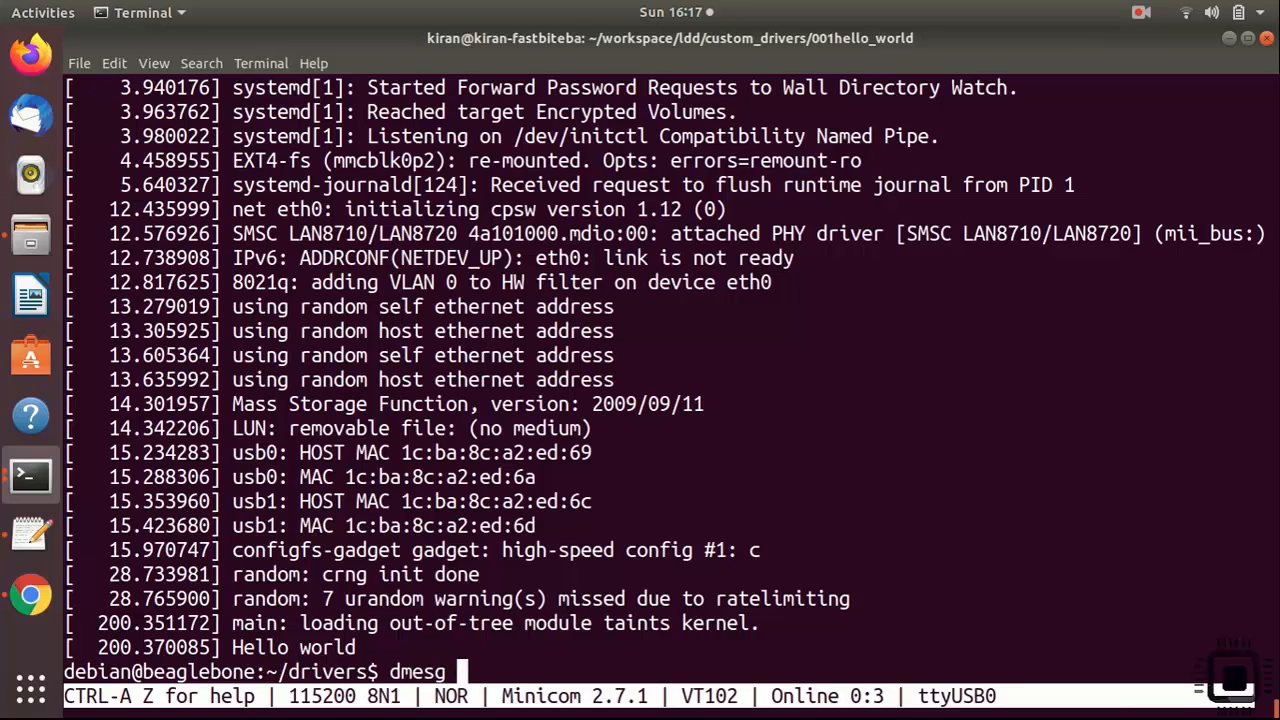
pyautogui.write('|')
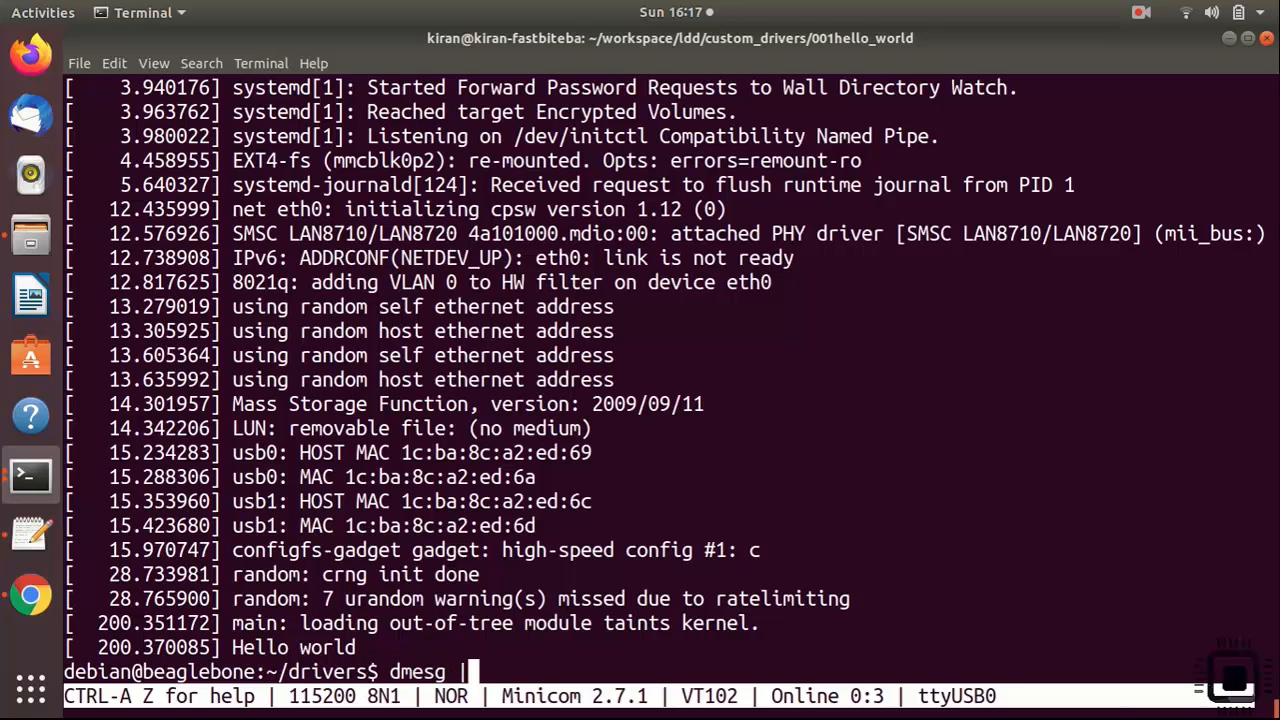
pyautogui.write('tail')
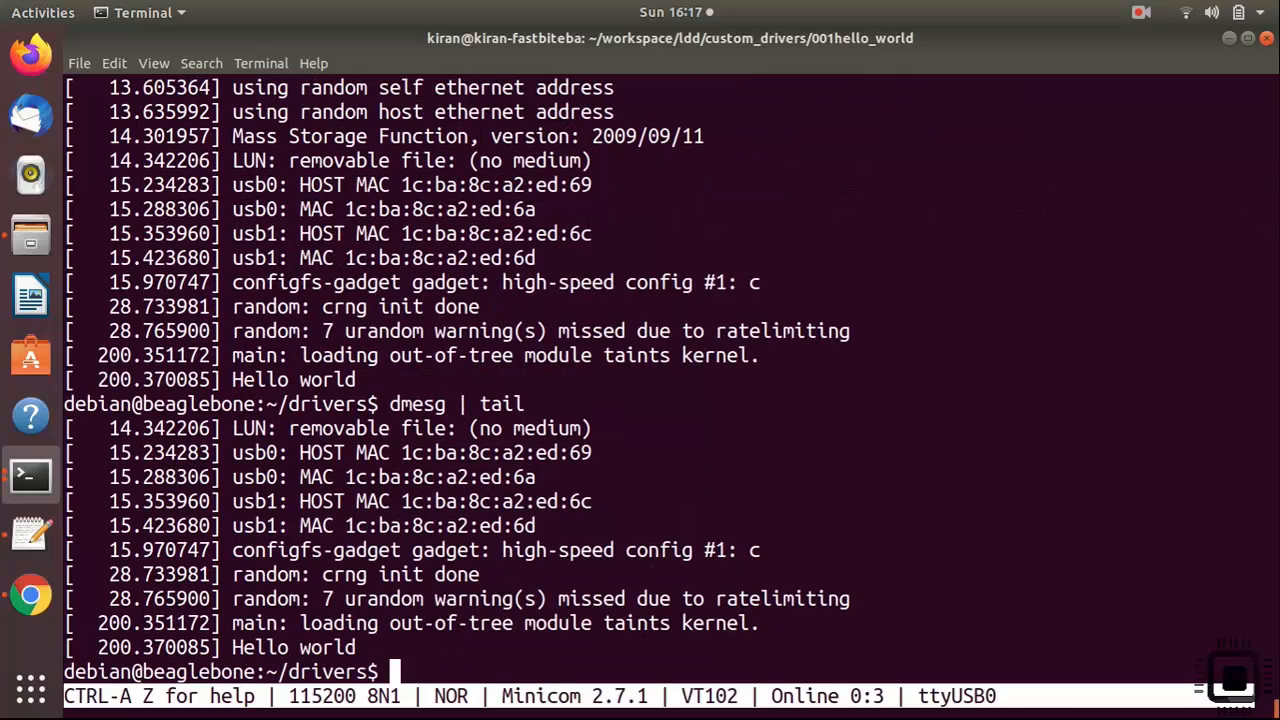
pyautogui.write('sudo')
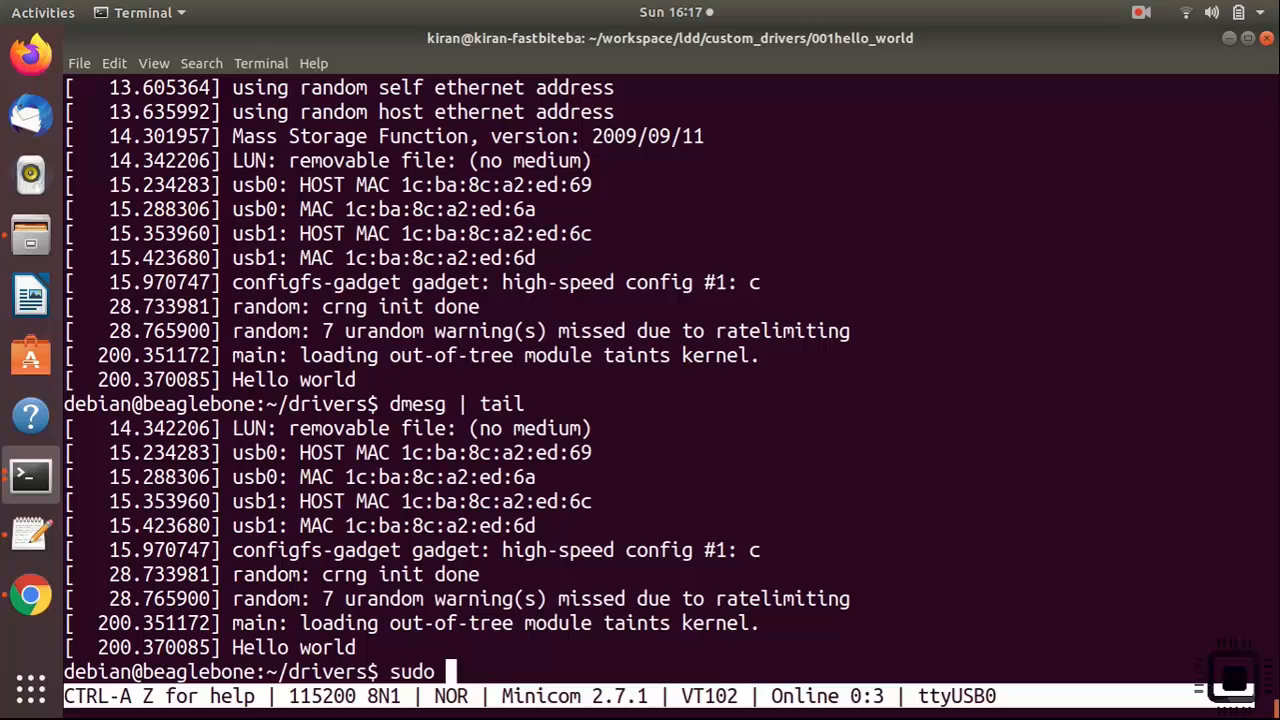
pyautogui.write('rmmod')
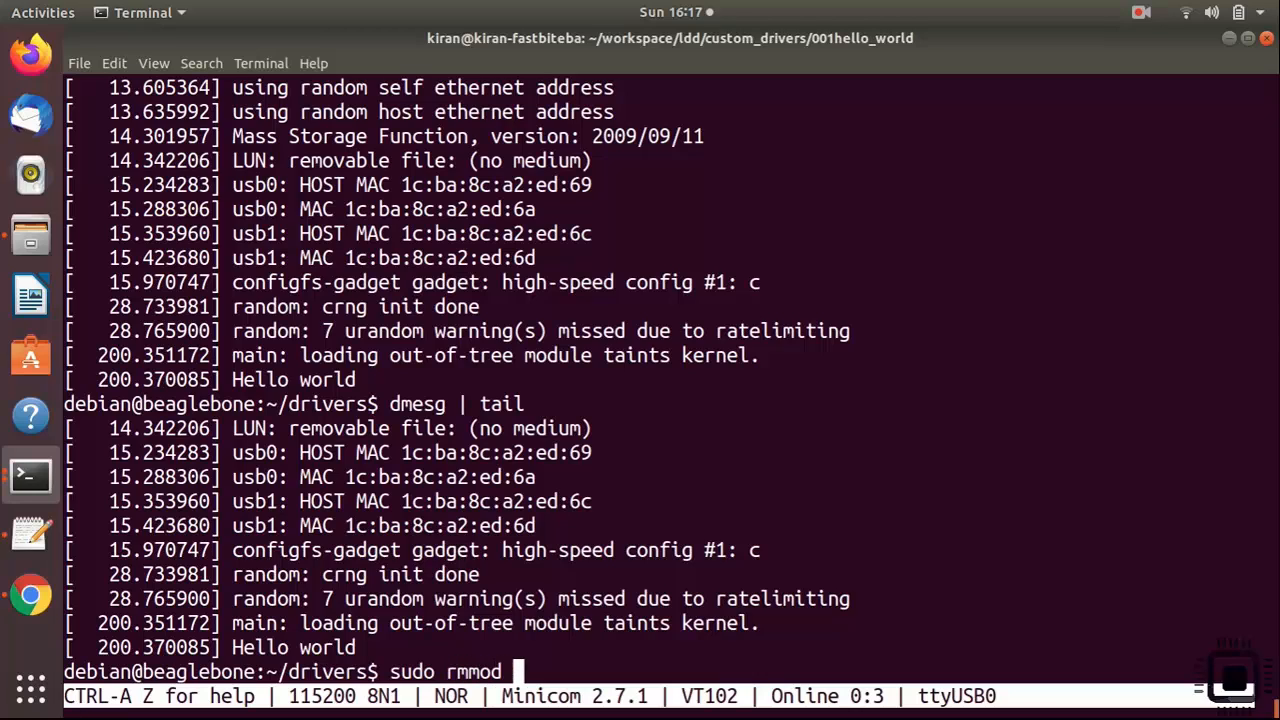